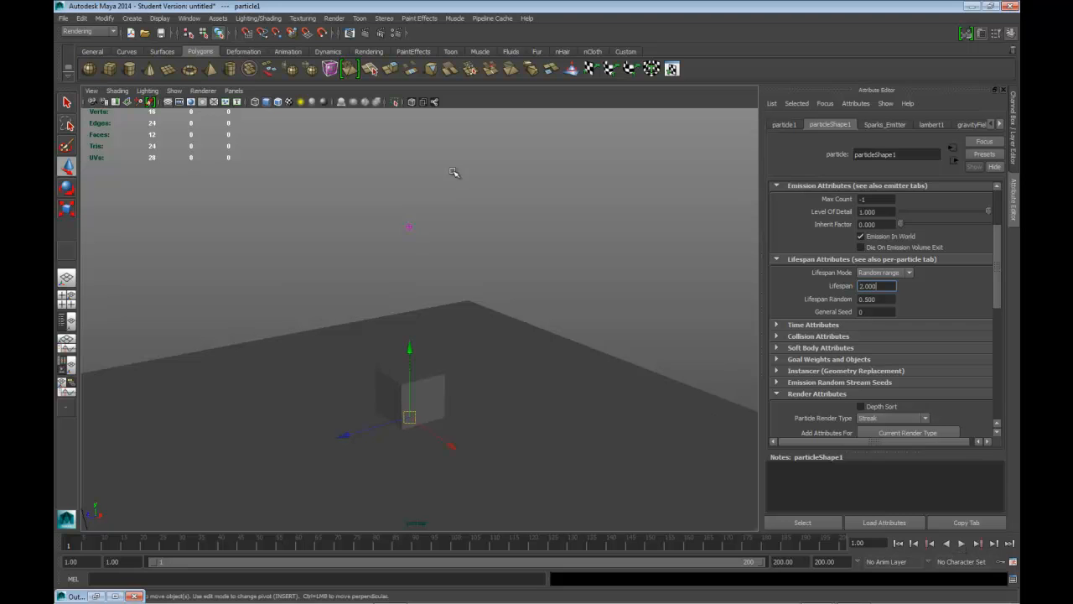
mouse_move(416, 61)
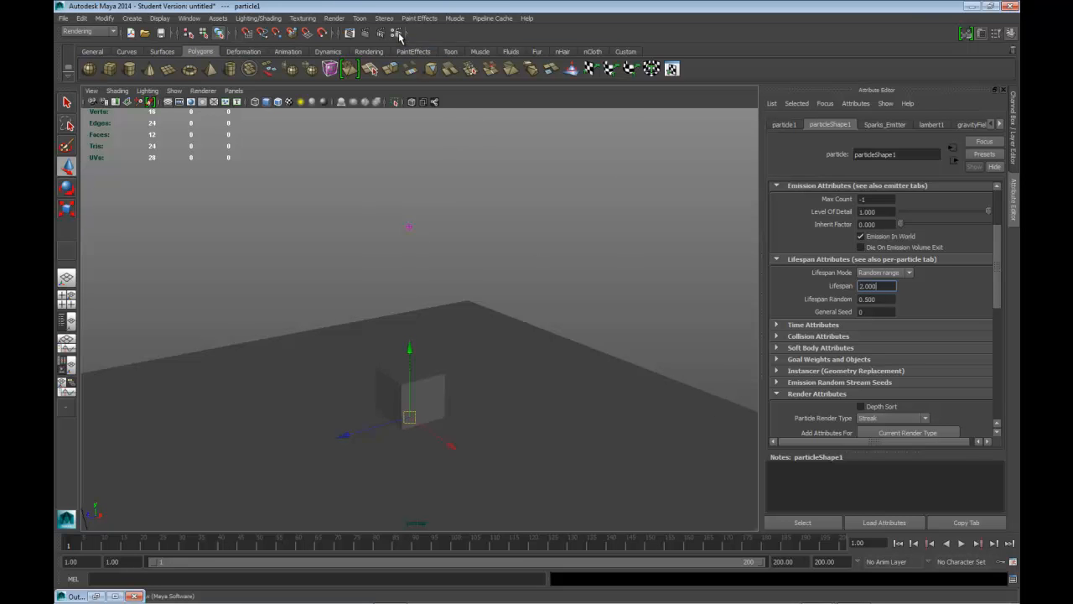
Switch the renderer to Maya Hardware in Render Settings.
left_click(399, 32)
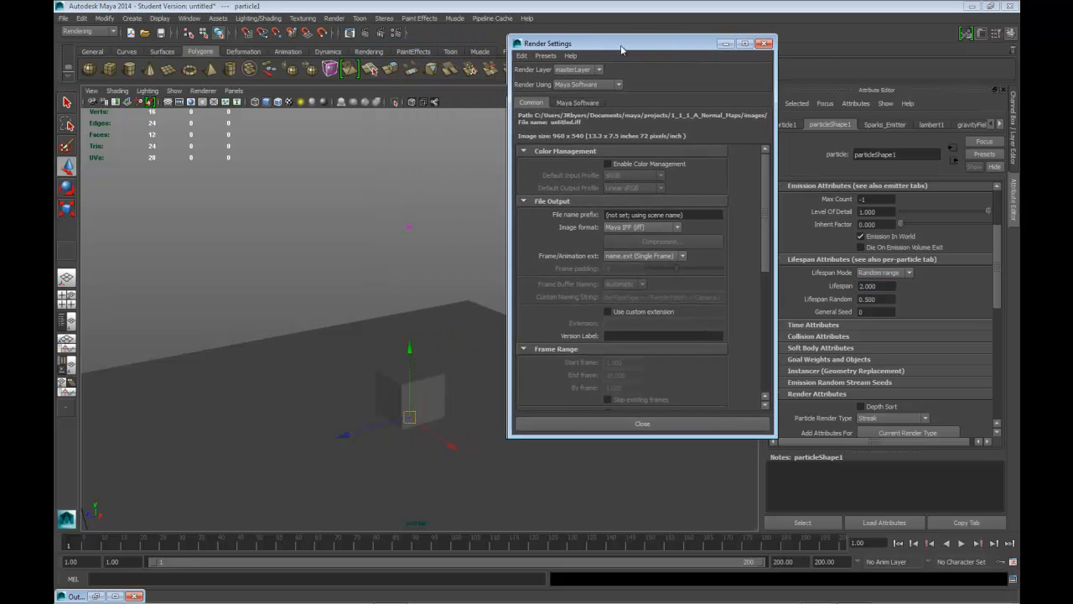
left_click_drag(620, 44, 728, 33)
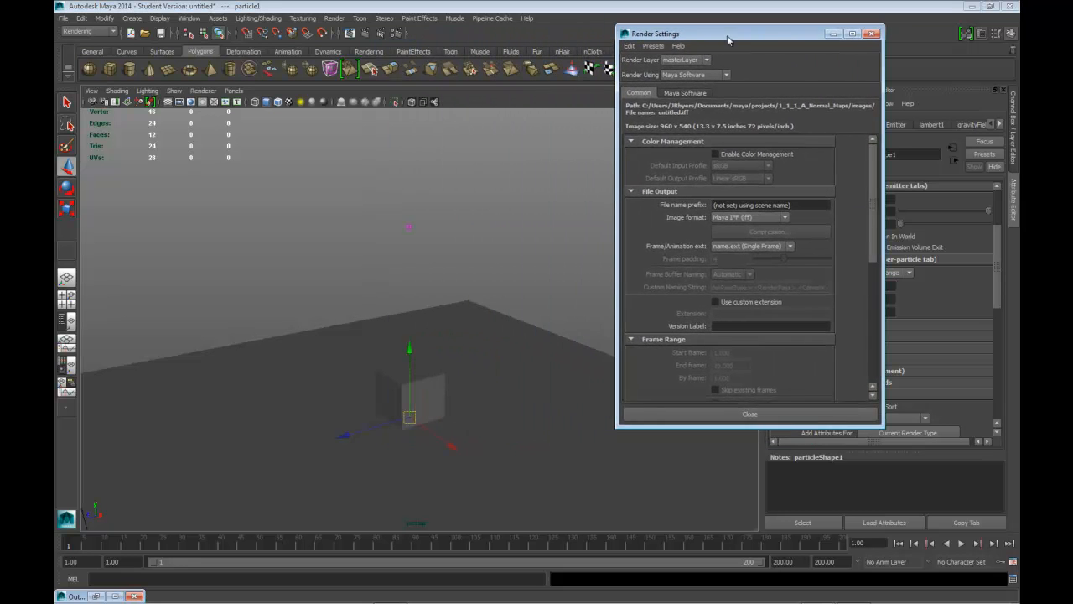
left_click_drag(727, 34, 735, 38)
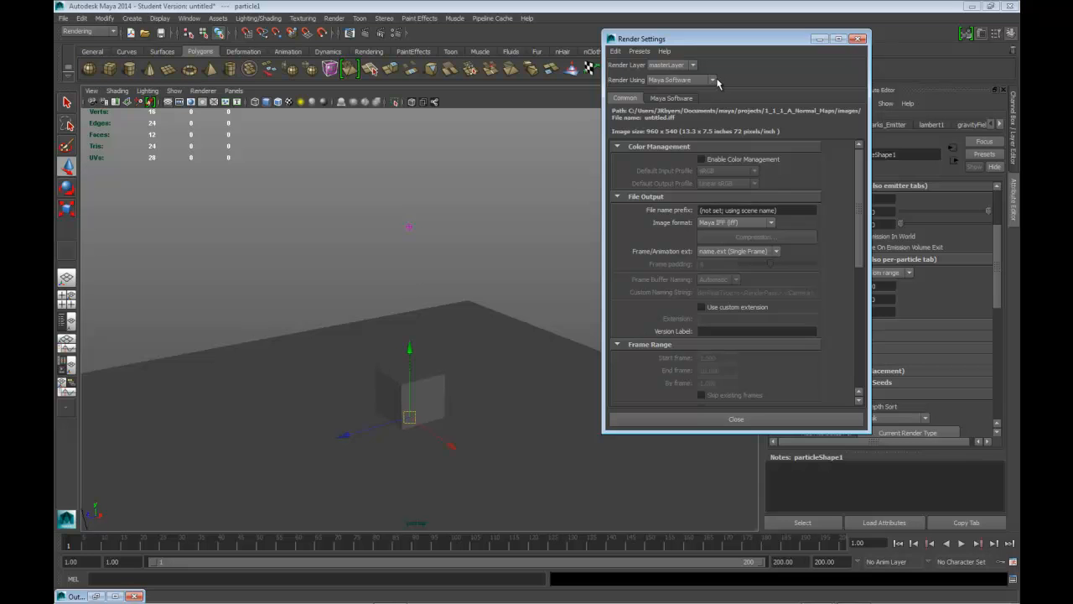
left_click(714, 80)
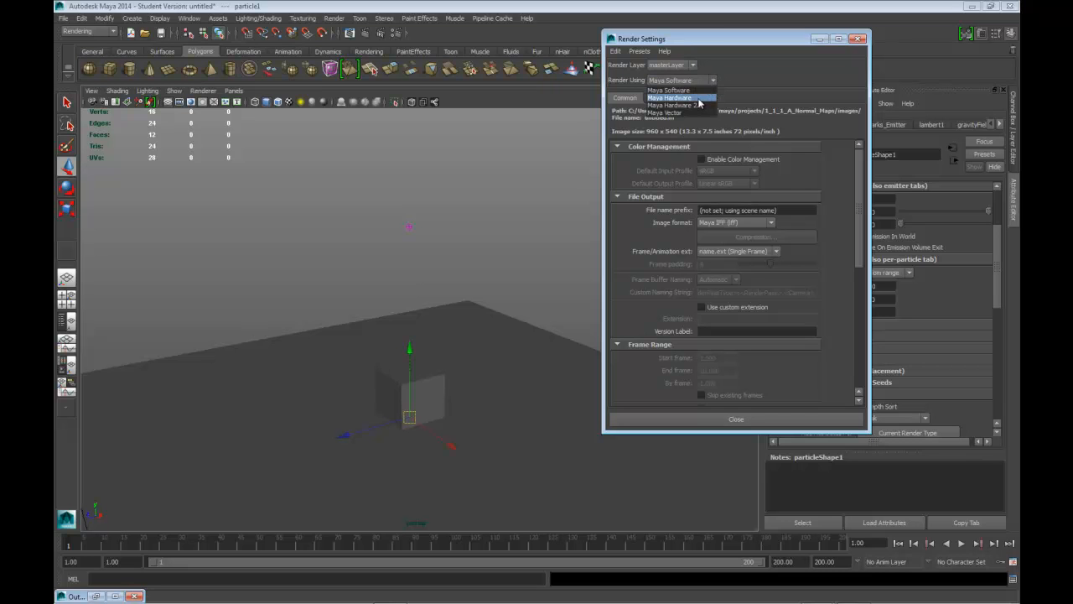
left_click(669, 97)
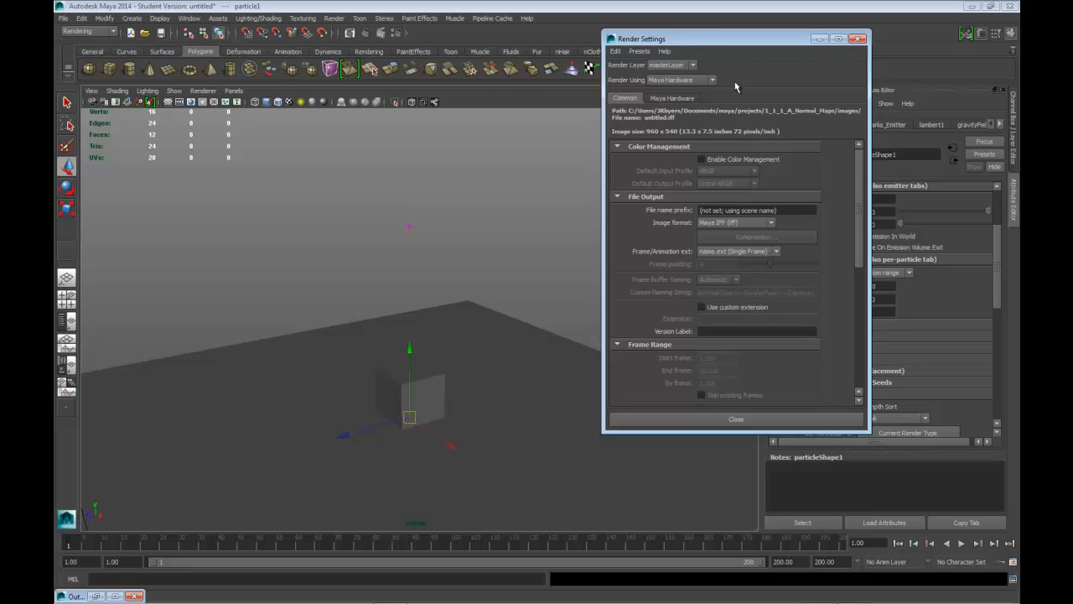
Apply the Production quality preset on the Maya Hardware settings and return to Common.
left_click(671, 98)
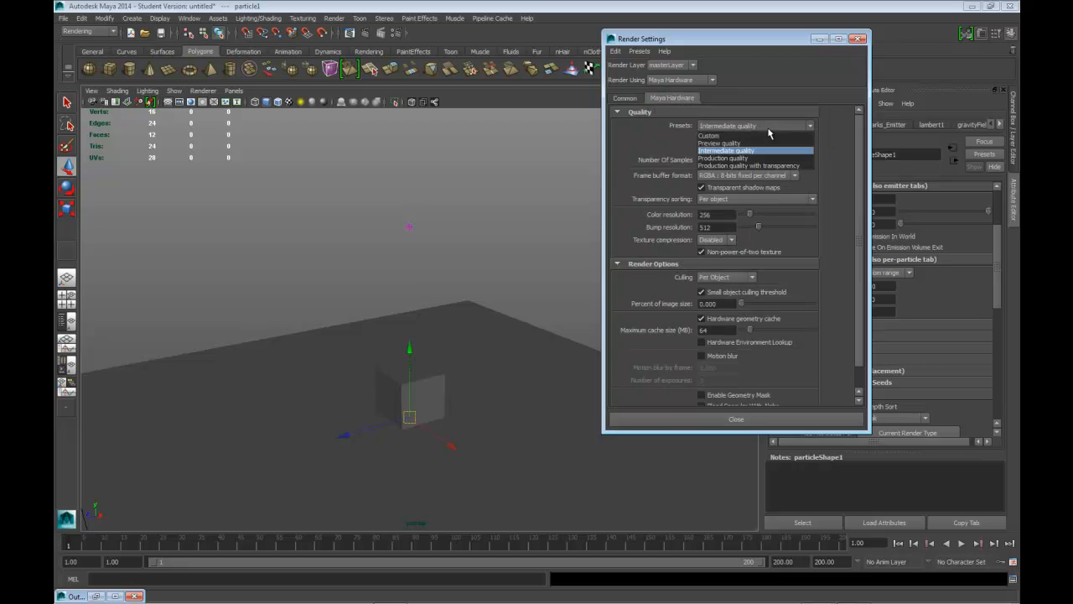
left_click(720, 158)
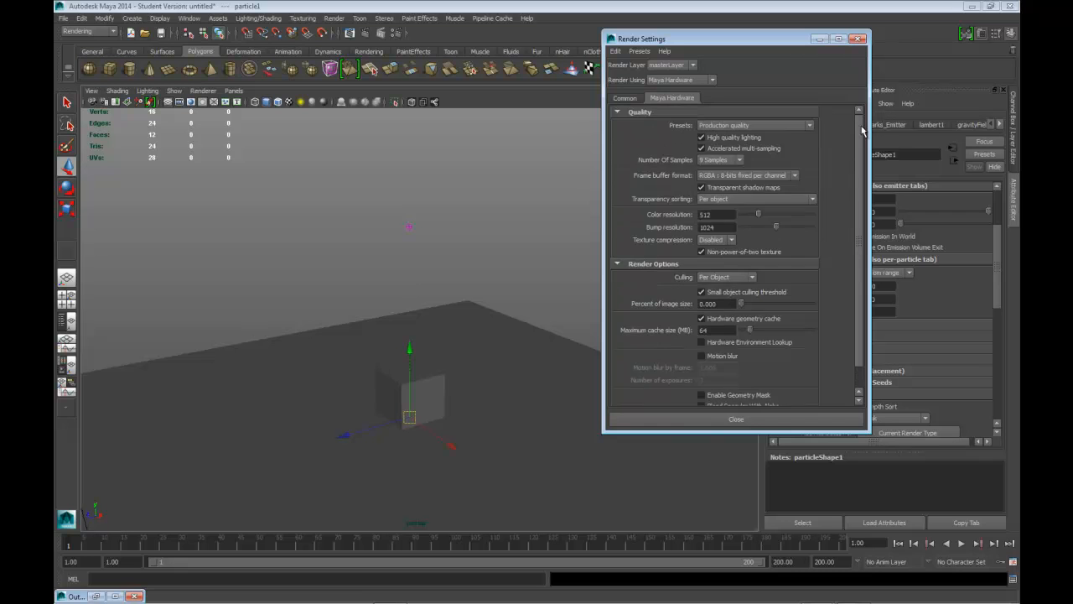
left_click(624, 97)
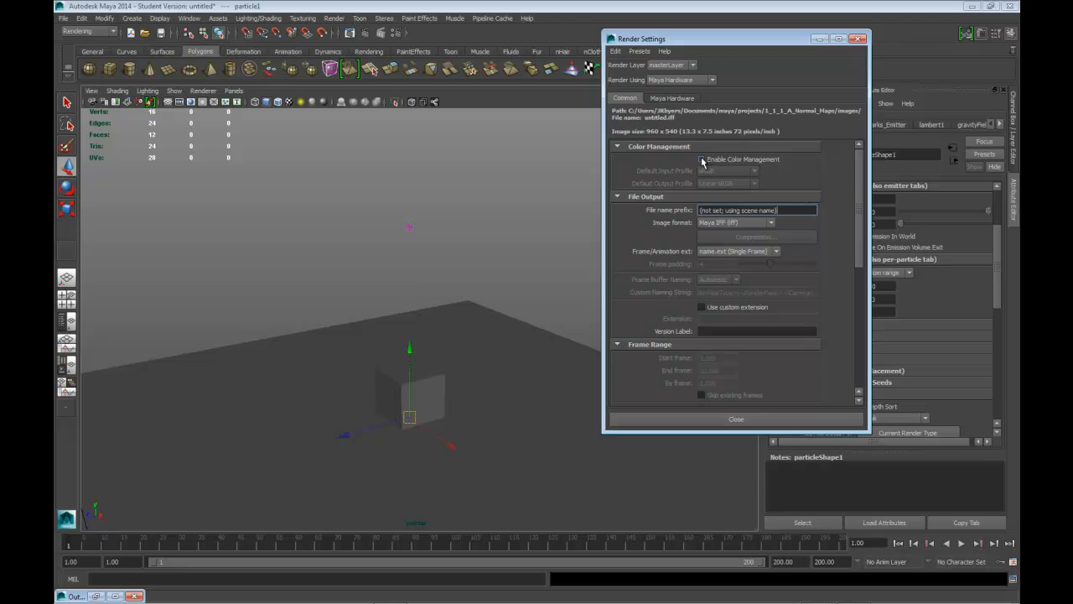
Enable color management and set the file name prefix to Sparks_A.
left_click(701, 159)
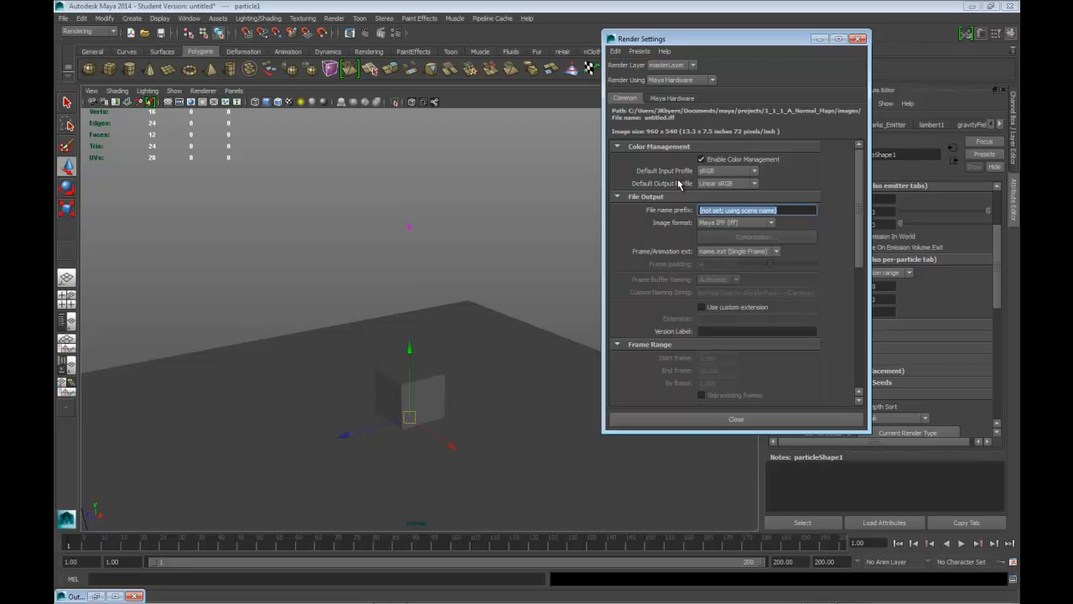
type("Sparks_A")
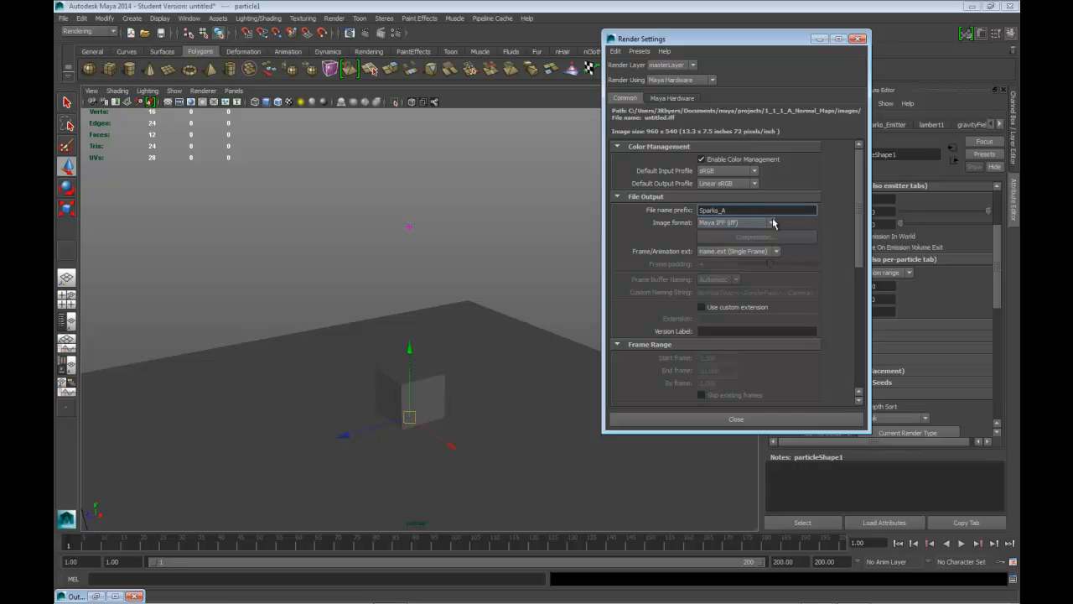
Set the image format to Targa with name.#.ext frame numbering and adjust padding.
left_click(768, 221)
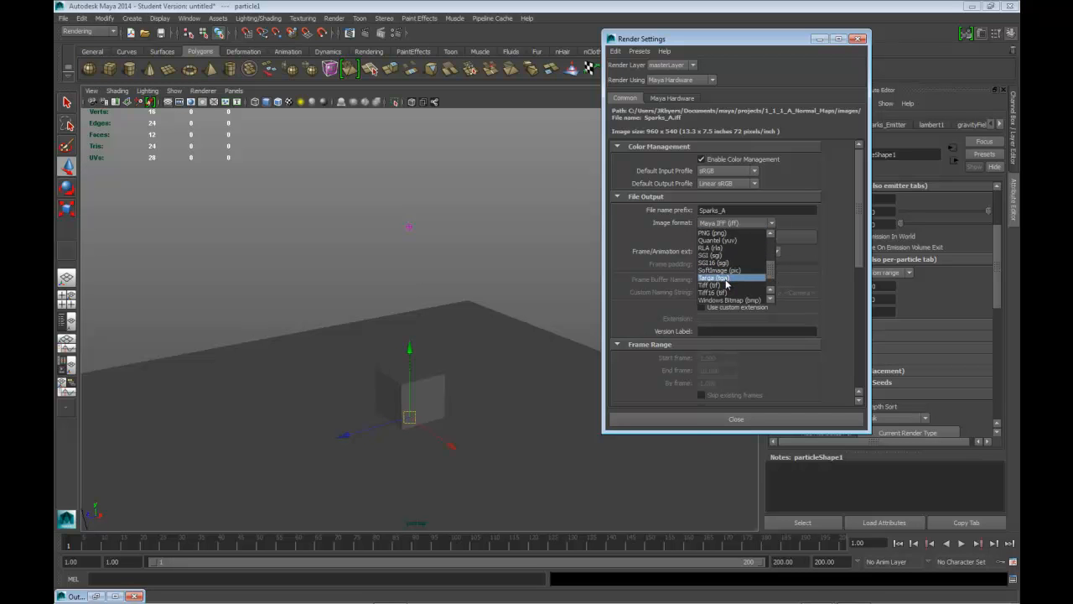
left_click(718, 279)
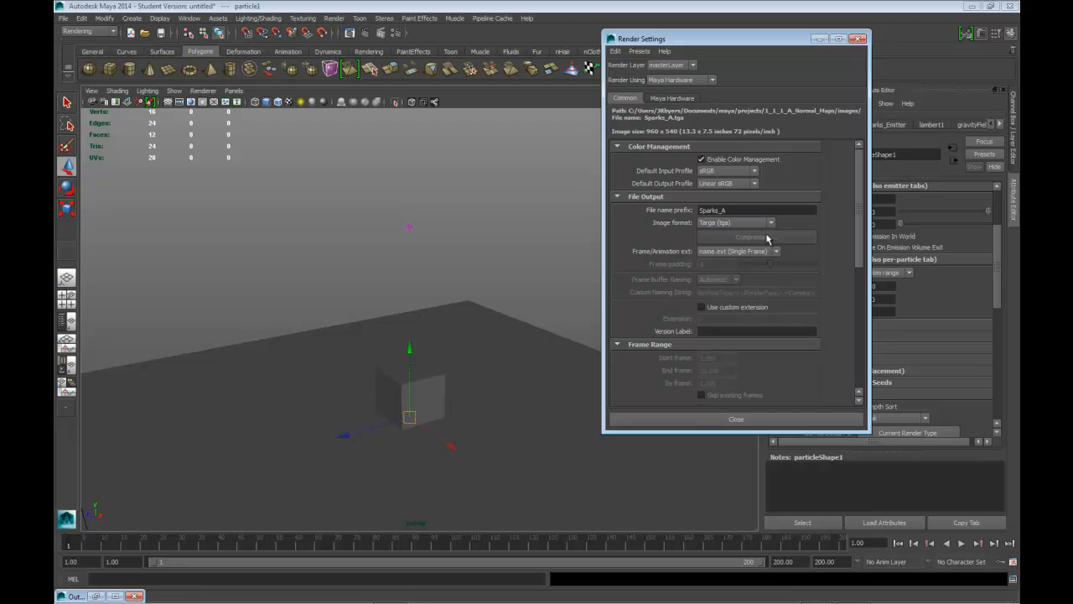
left_click(775, 251)
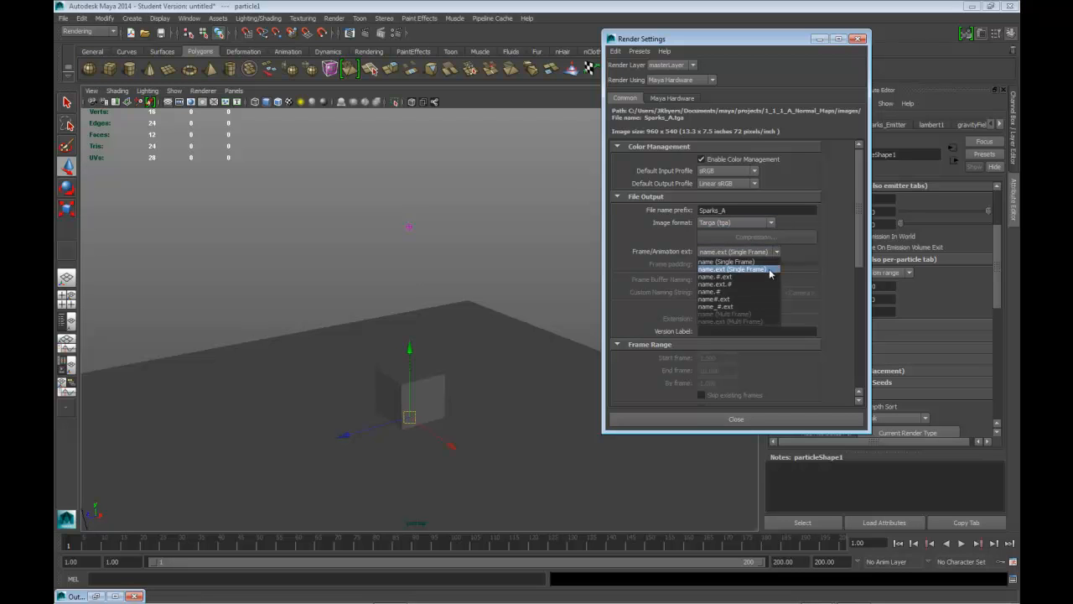
mouse_move(731, 298)
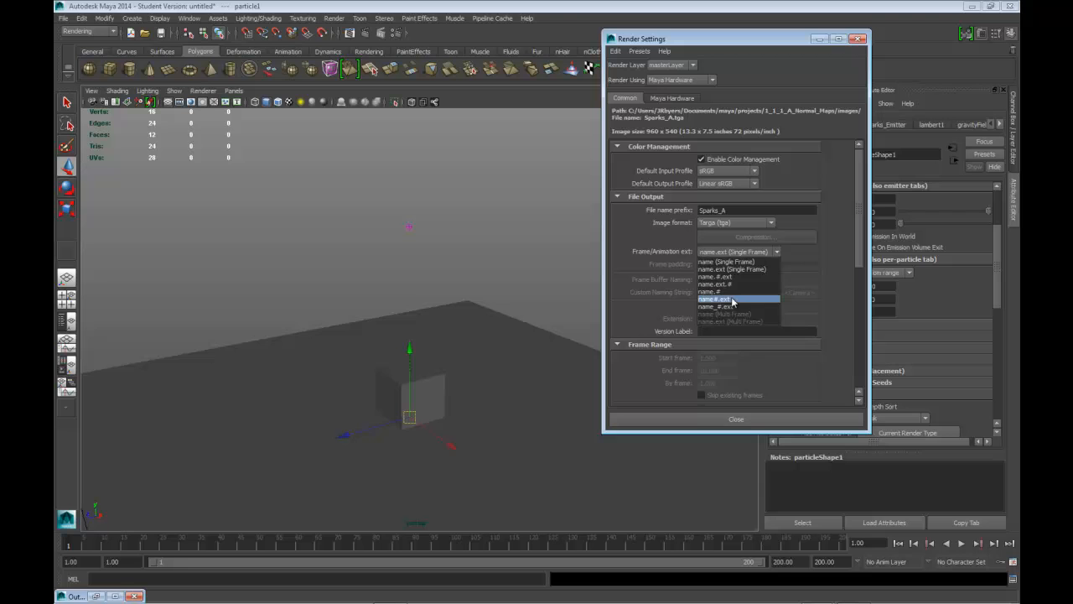
left_click(715, 299)
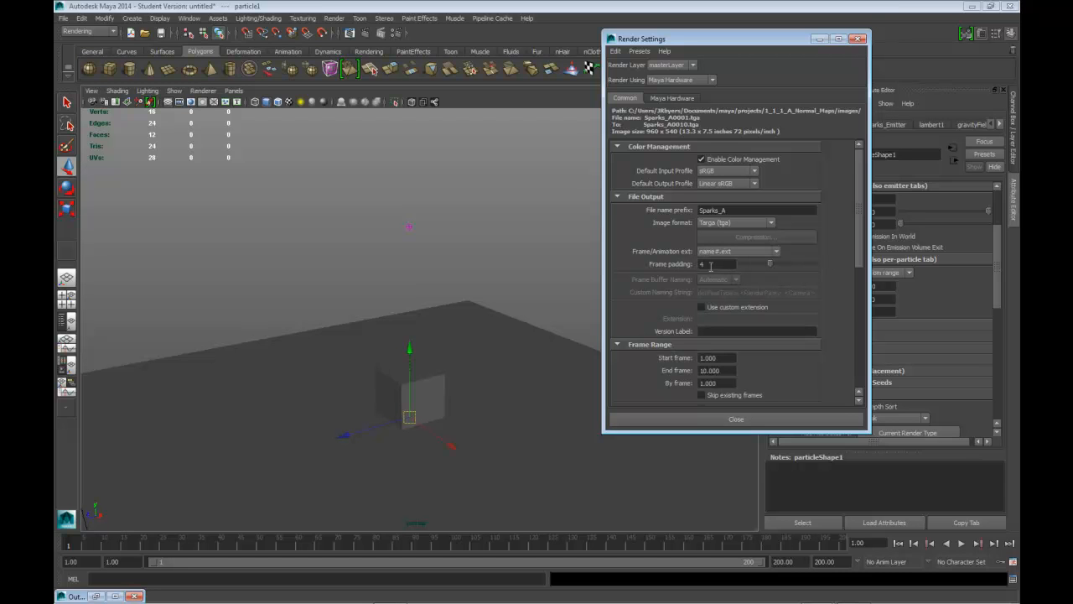
left_click(718, 263)
type("3")
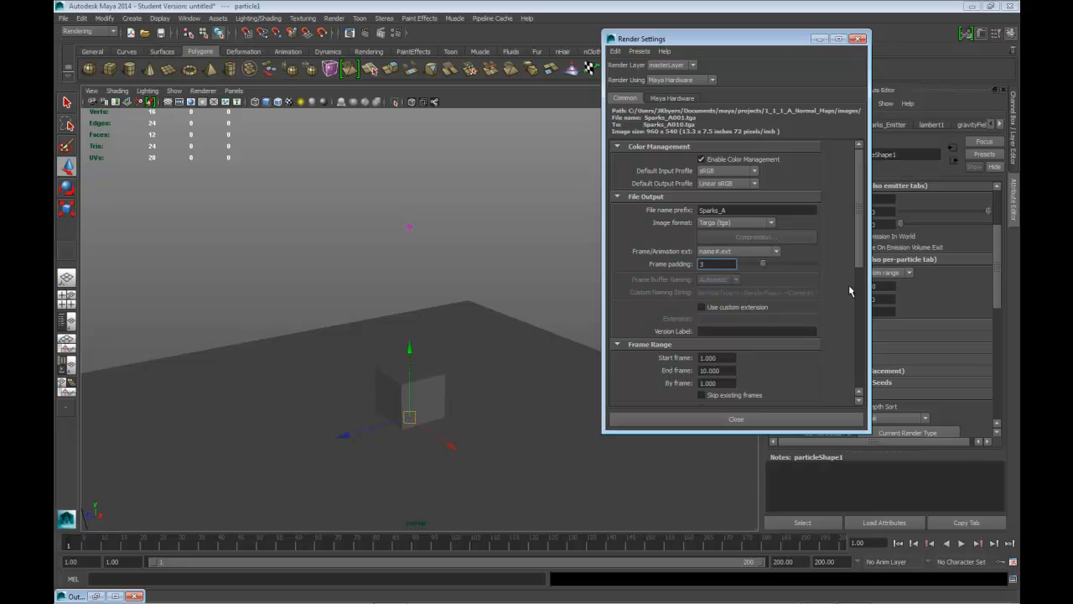
Set the end frame to 200 and keep persp as the renderable camera.
scroll("down", 3)
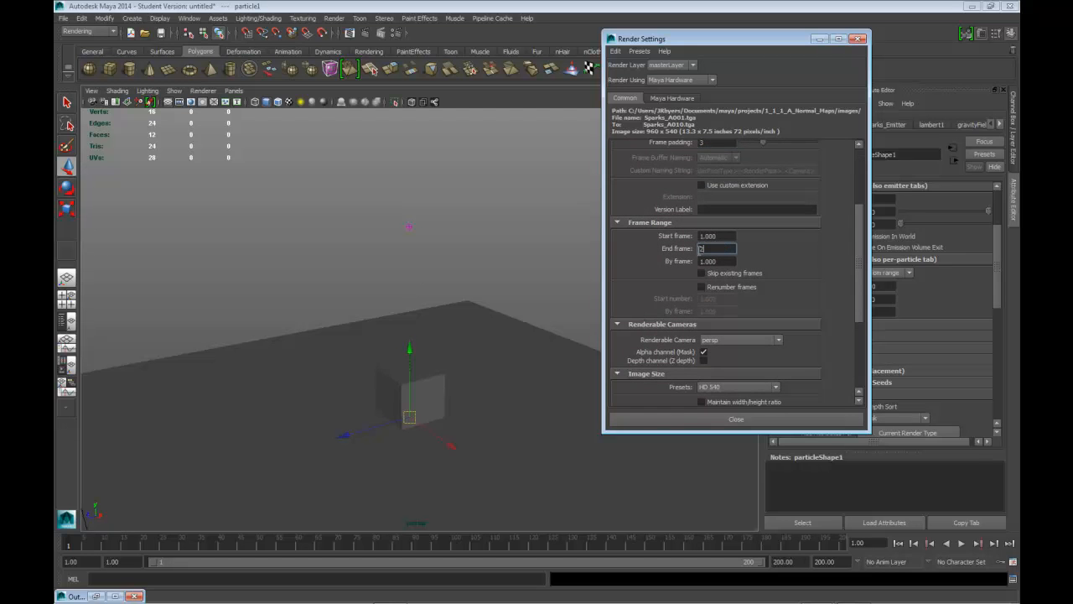
type("200.000")
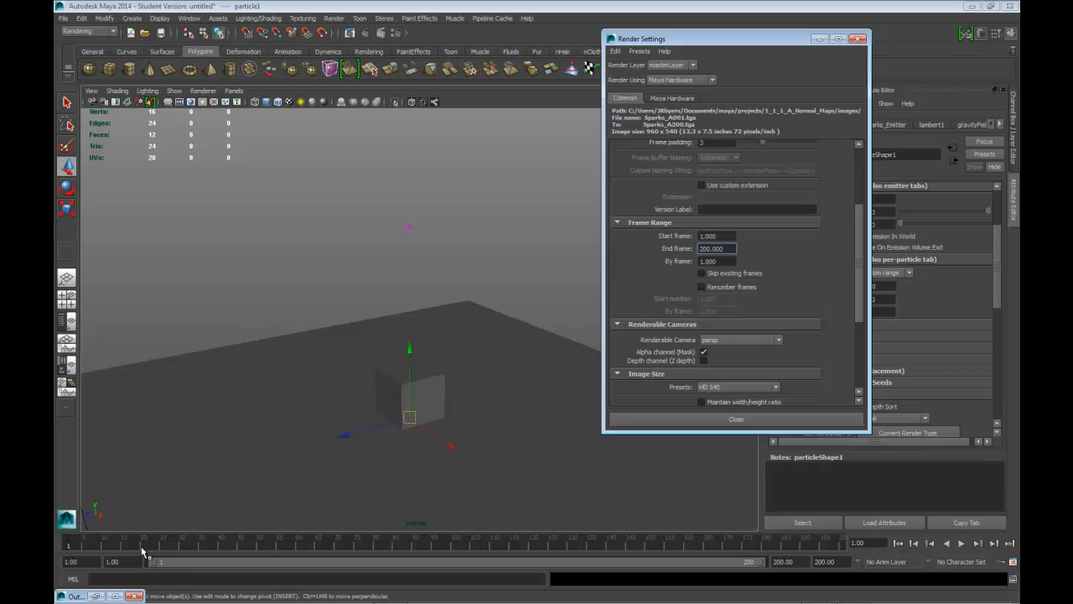
mouse_move(795, 546)
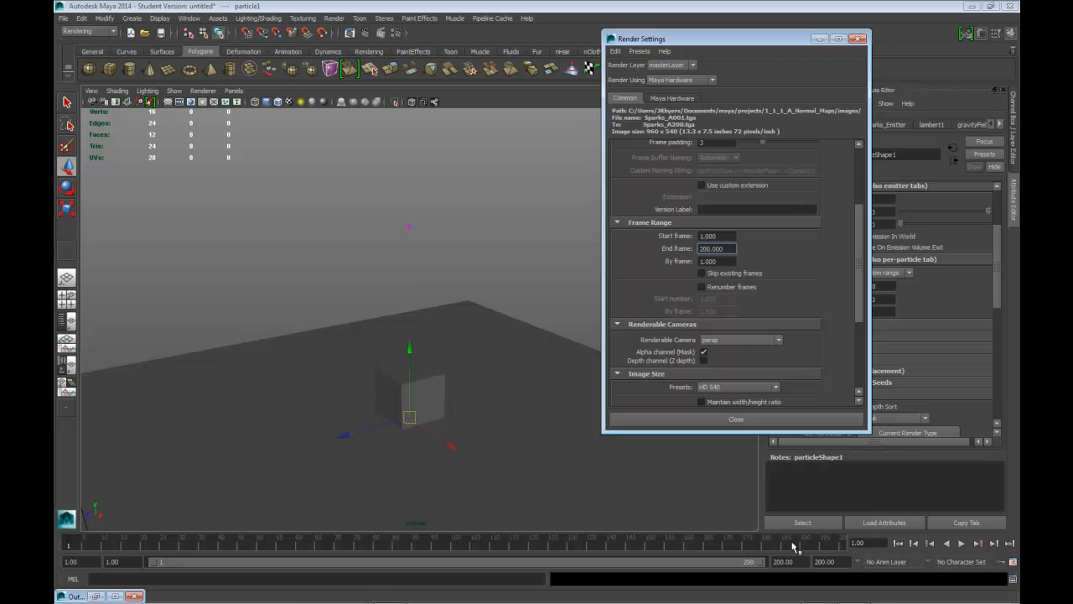
scroll("down", 3)
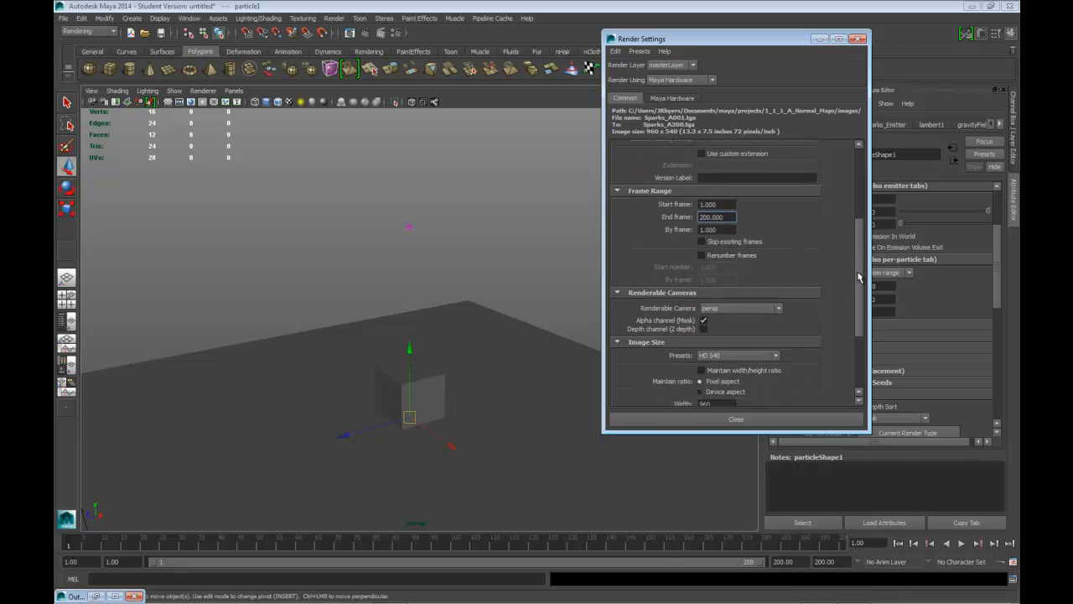
scroll("down", 3)
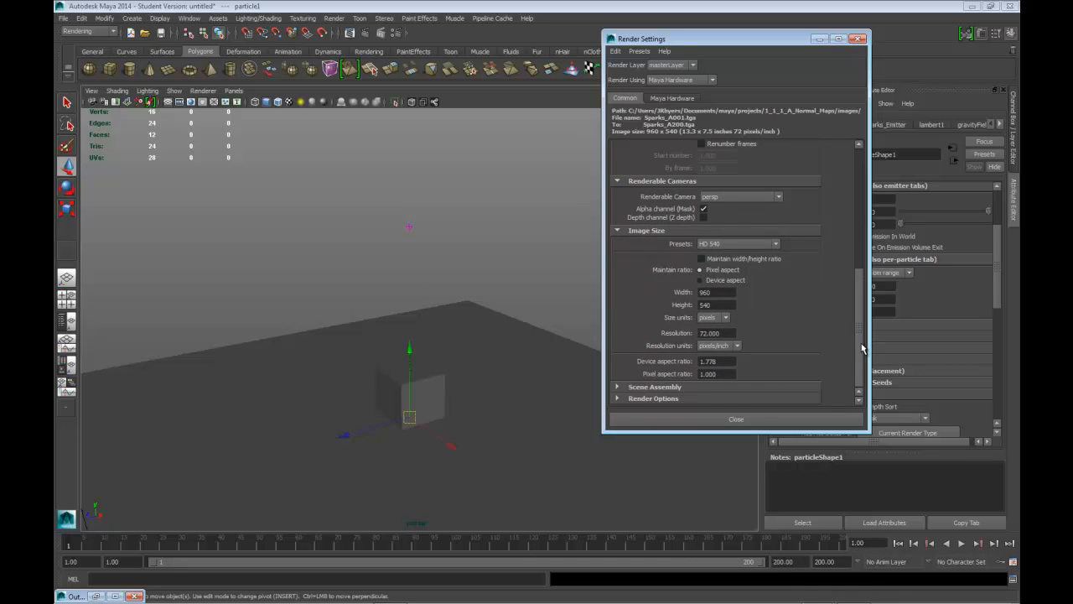
left_click(741, 196)
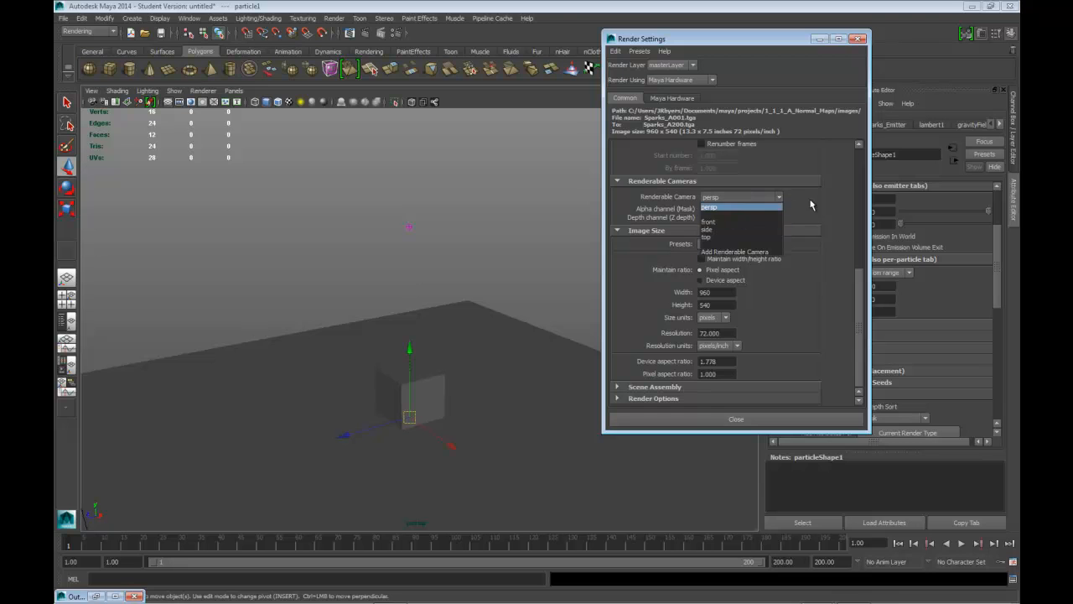
left_click(741, 208)
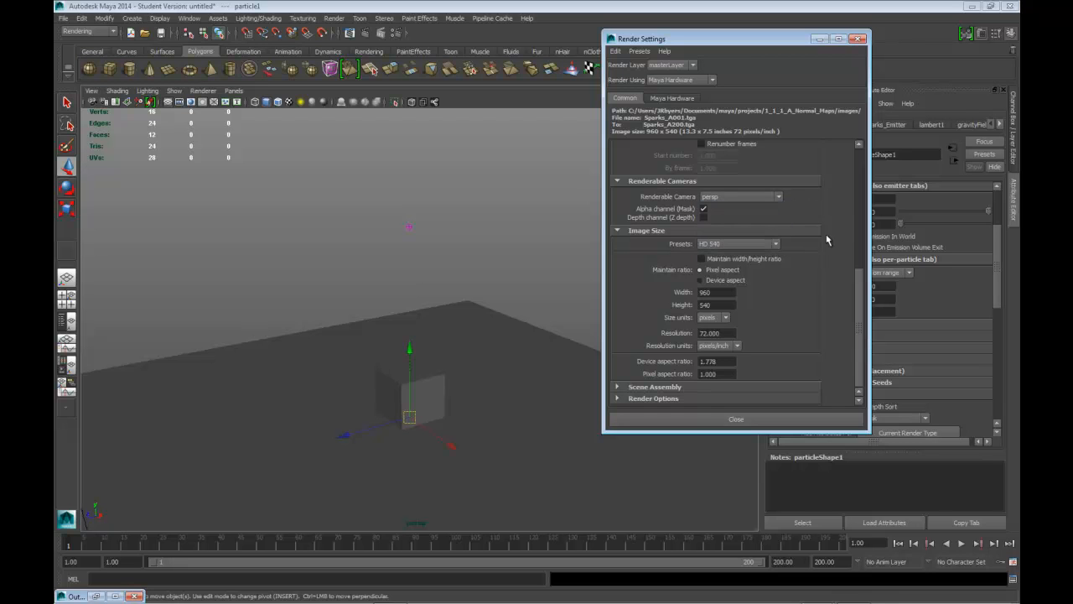
mouse_move(842, 249)
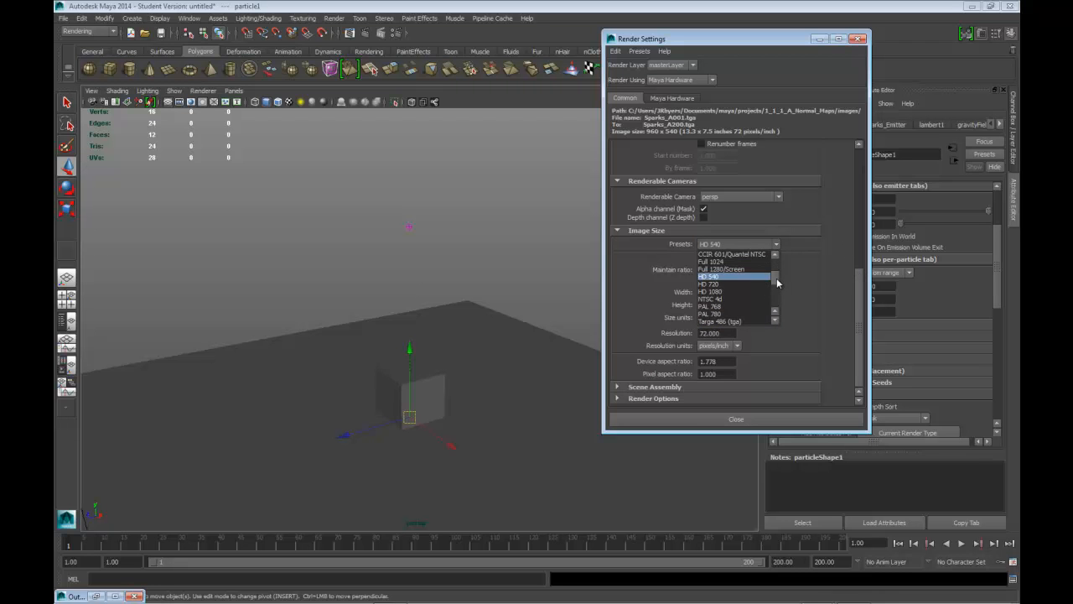
Set the image size to the HD 720 preset (1280×720) and close Render Settings.
left_click(707, 284)
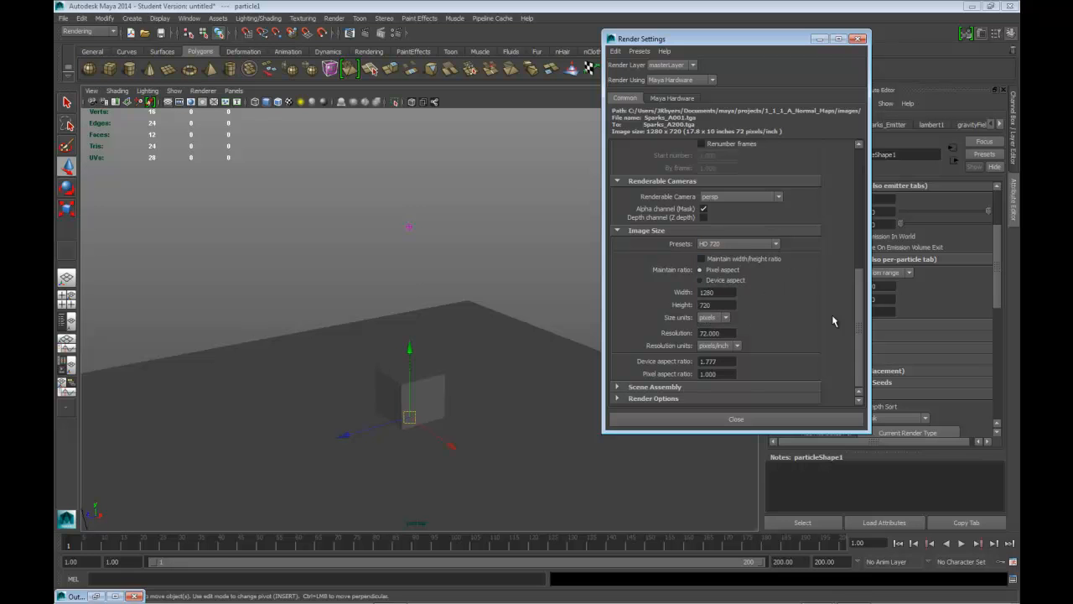
mouse_move(855, 327)
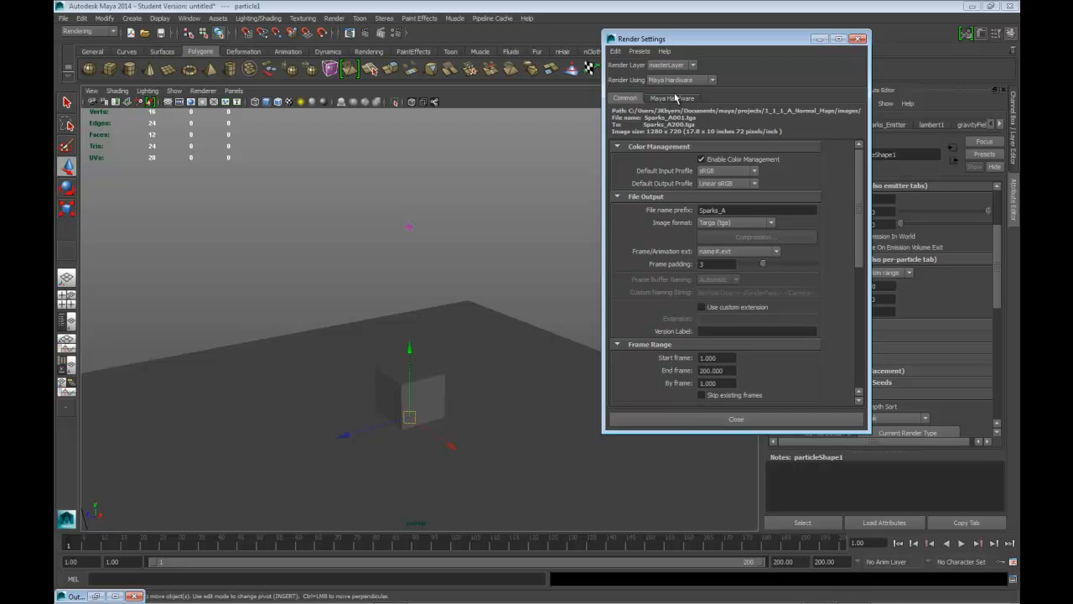
left_click(670, 97)
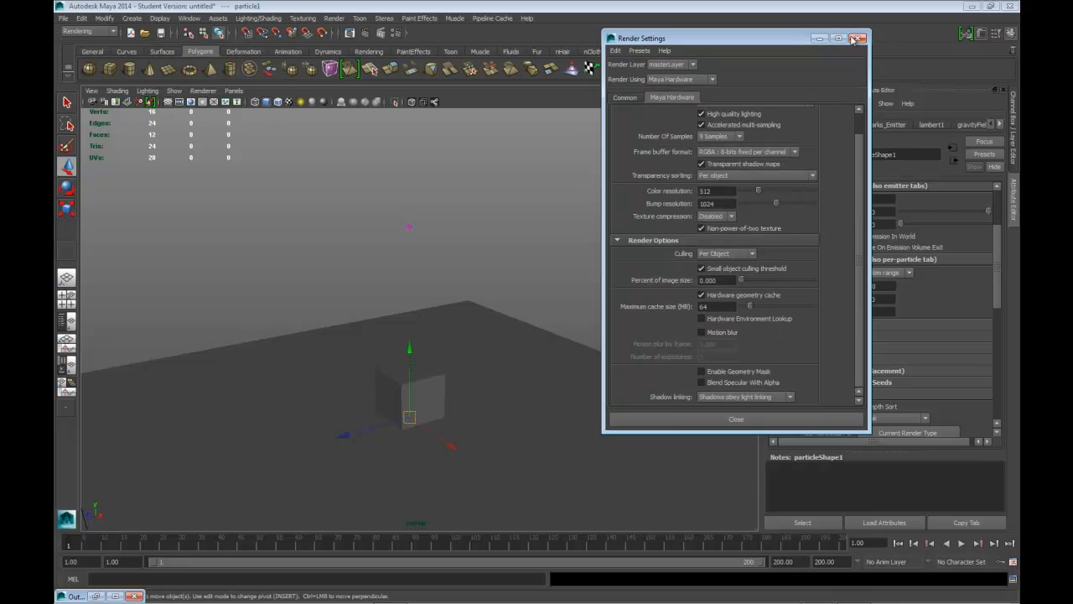
left_click(855, 38)
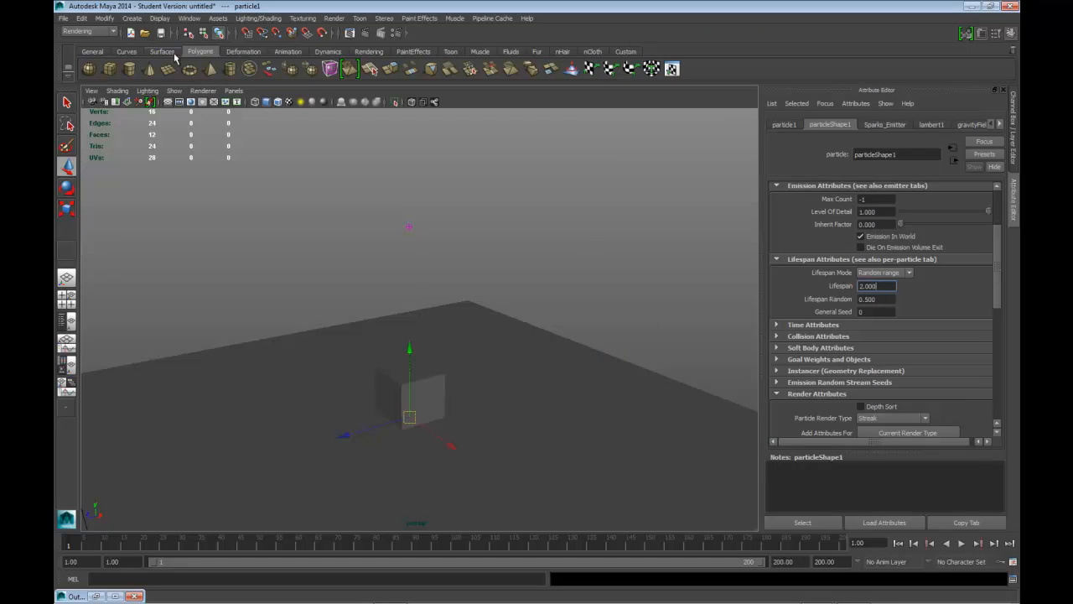
Open the Hardware Render Buffer and load its render globals into the Attribute Editor.
left_click(187, 17)
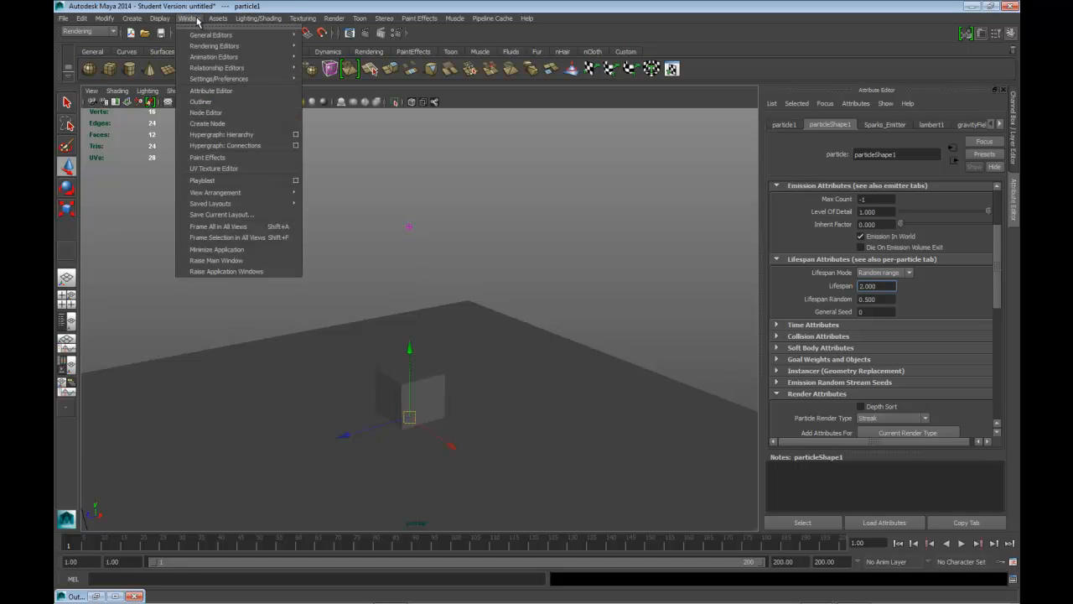
mouse_move(214, 45)
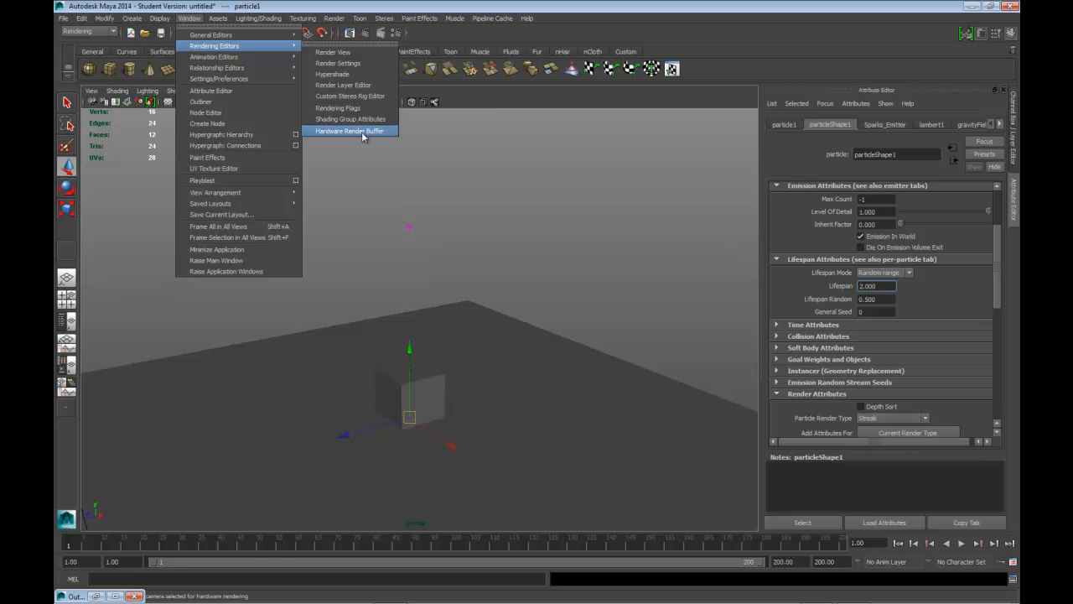
left_click(349, 131)
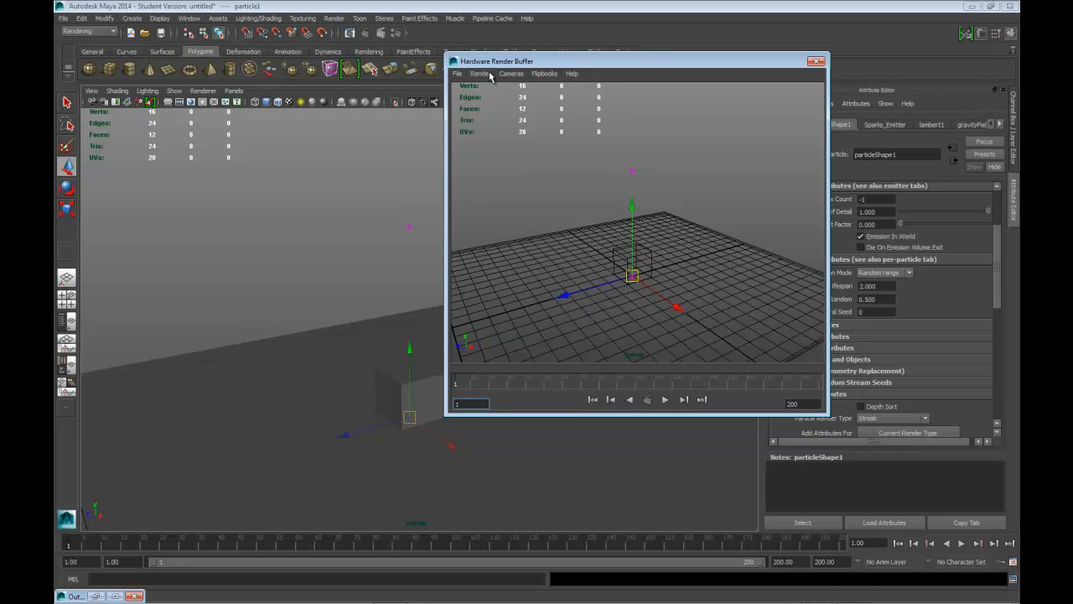
left_click(480, 74)
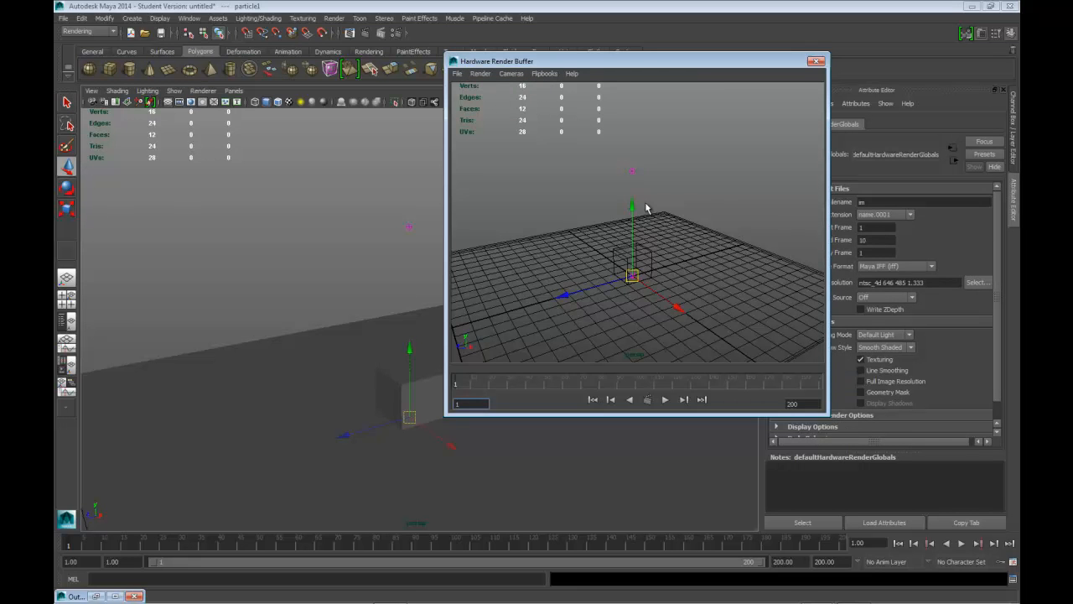
left_click_drag(638, 61, 466, 57)
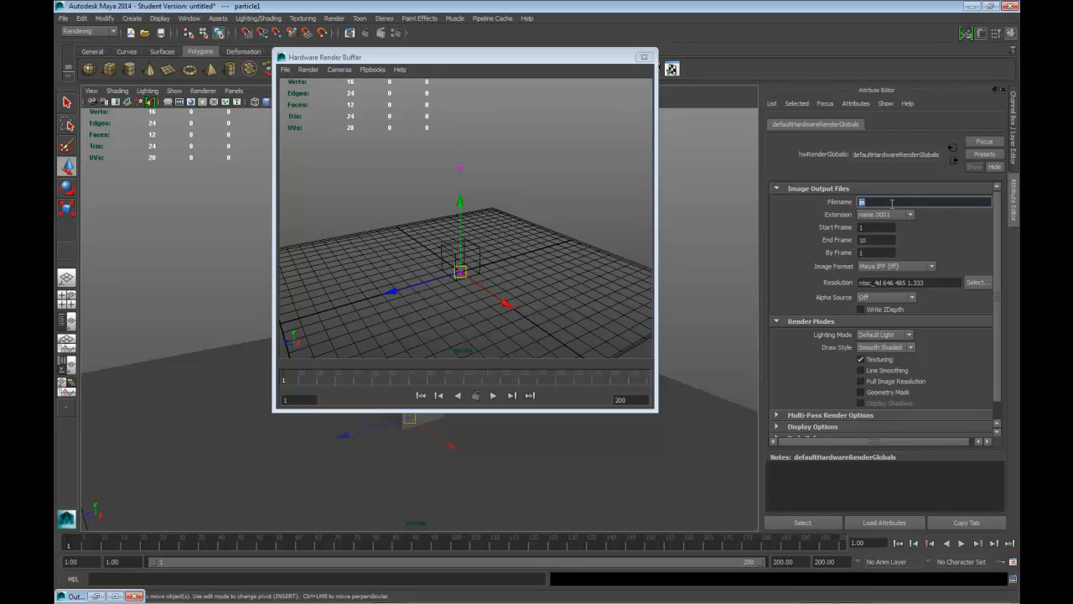
Set the hardware render output filename to Sparks.
type("s")
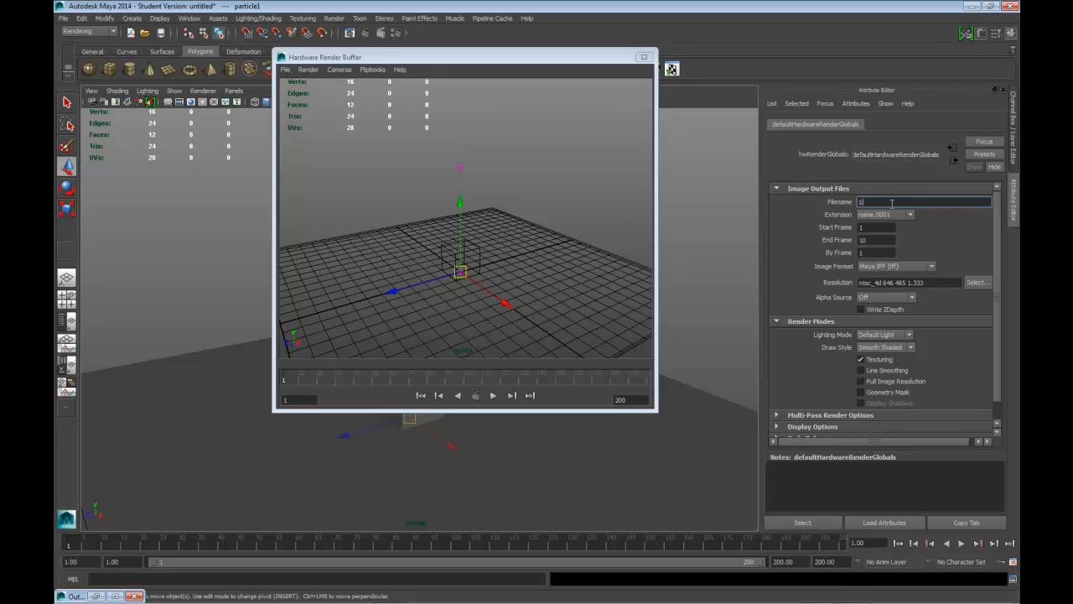
type("Sparks")
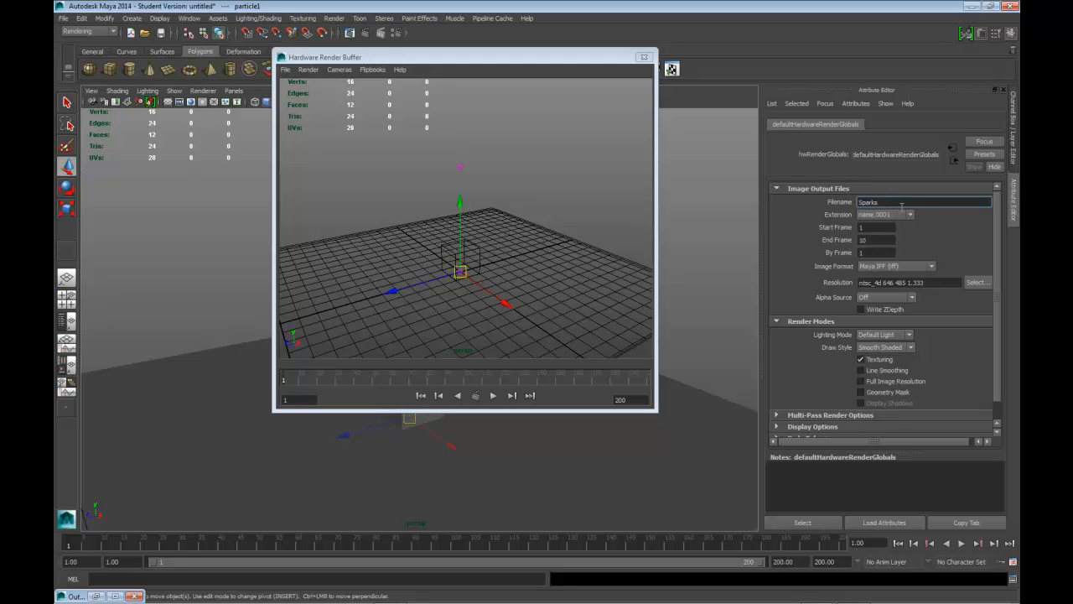
left_click(910, 215)
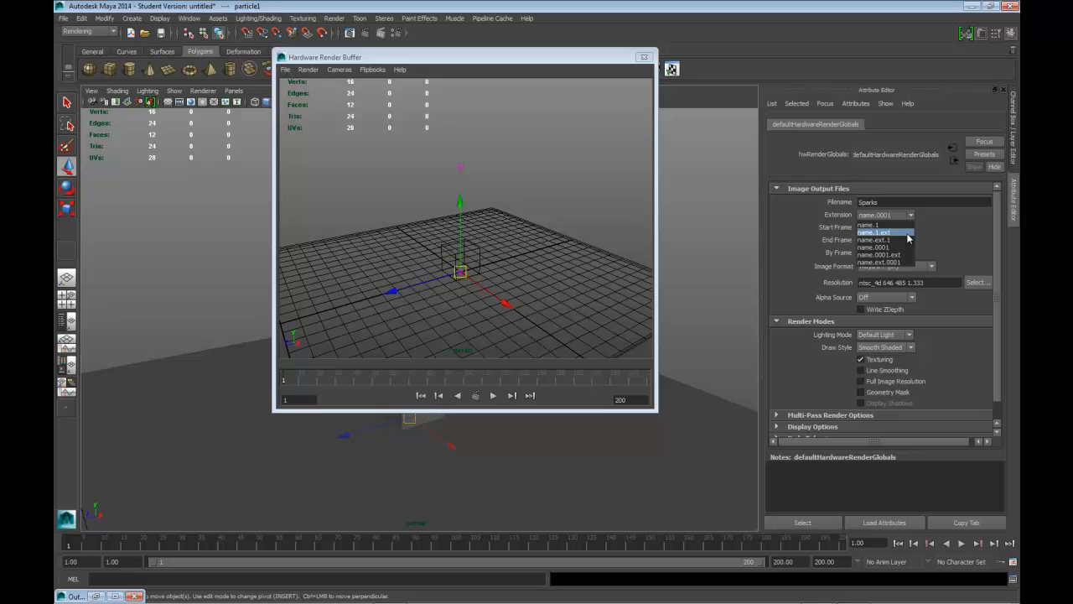
Use name.0001.ext frame numbering and set the end frame to 200.
left_click(879, 232)
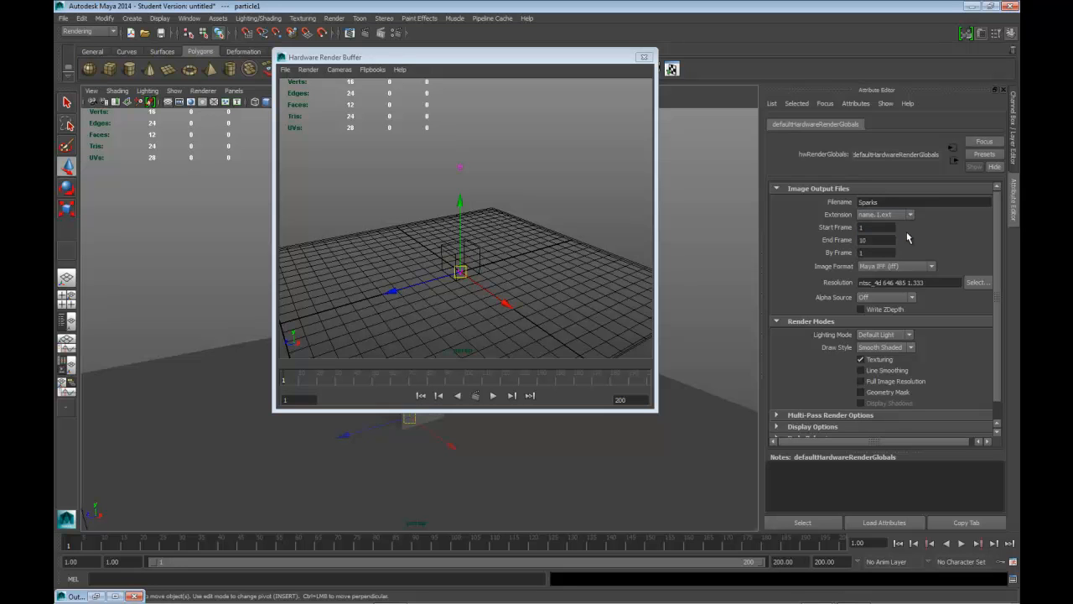
left_click(909, 214)
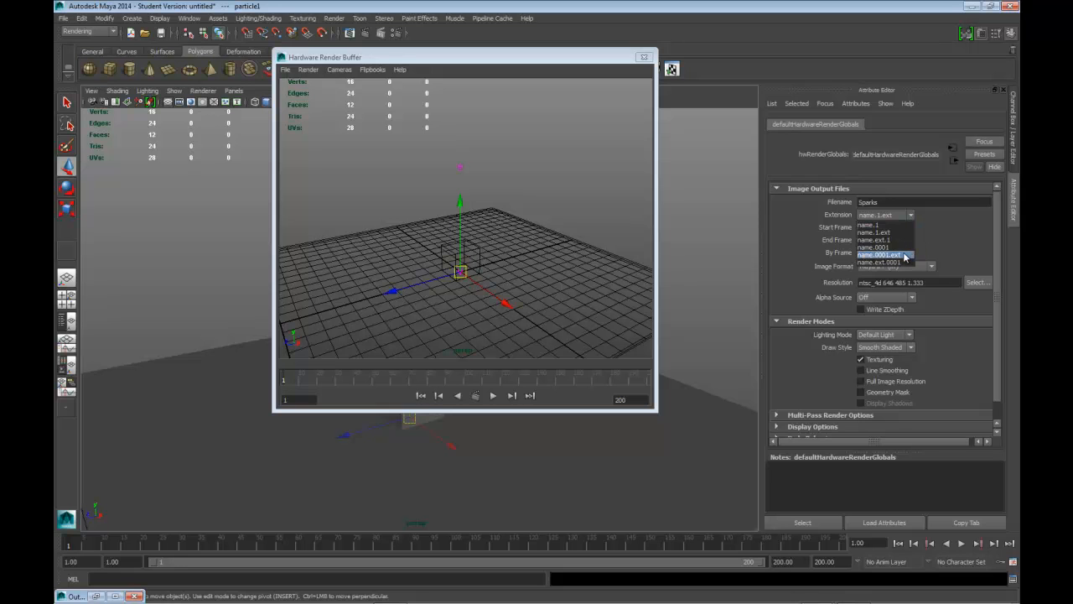
left_click(878, 255)
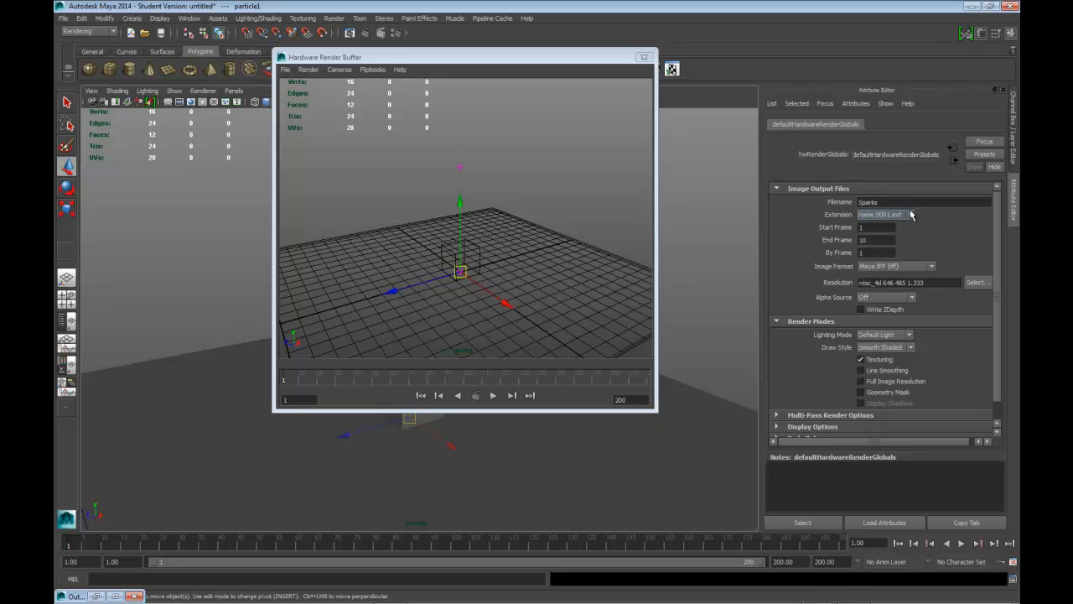
left_click(876, 240)
type("200")
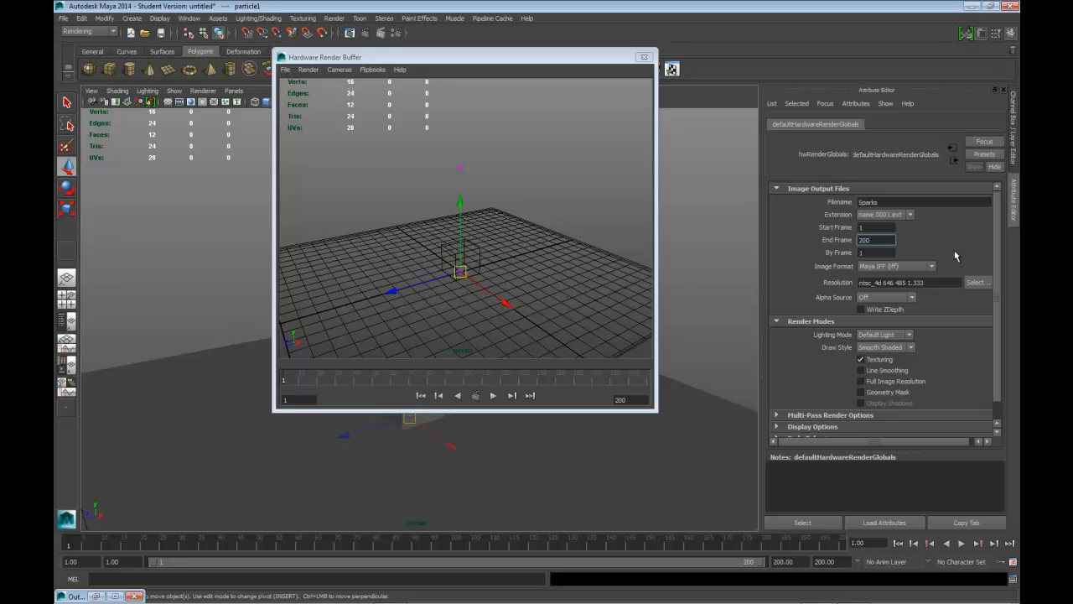
Set the hardware render image format to Targa.
left_click(930, 265)
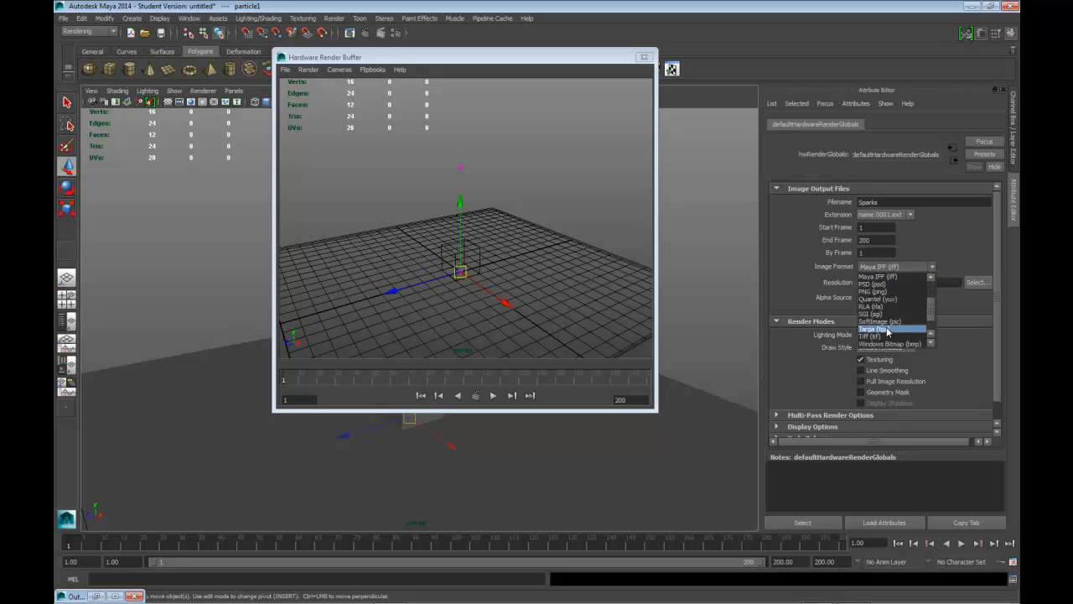
left_click(880, 326)
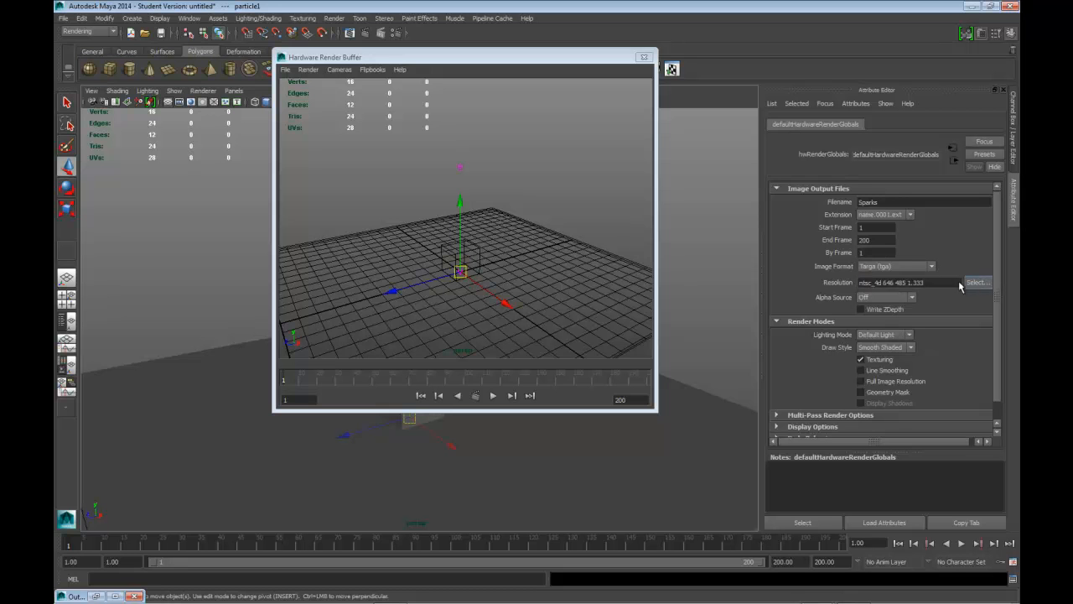
left_click(977, 282)
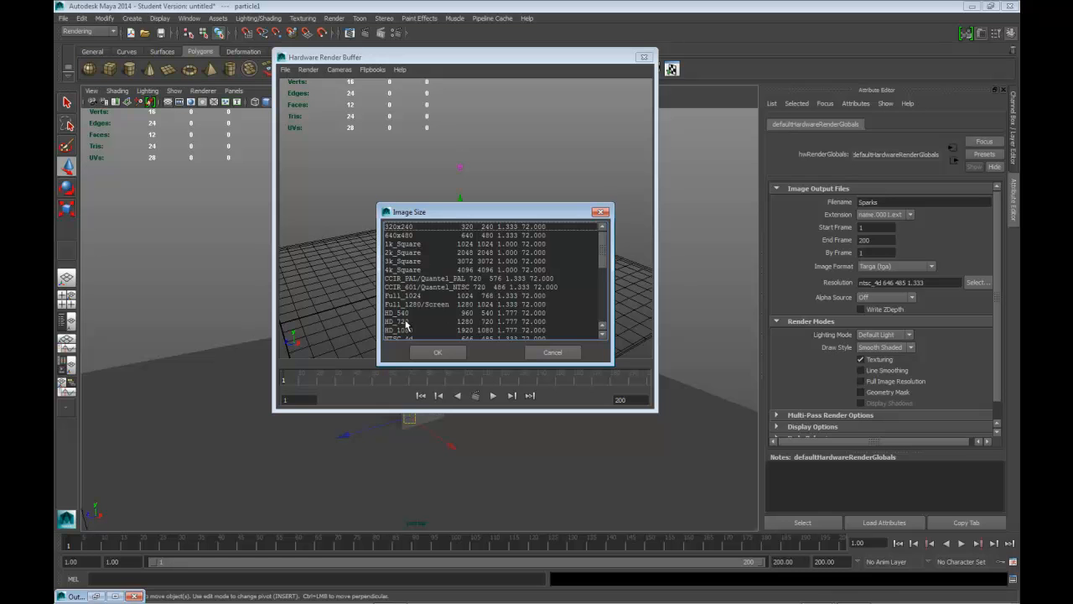
Set the resolution to HD_720 (1280×720) and leave alpha source off.
left_click(419, 322)
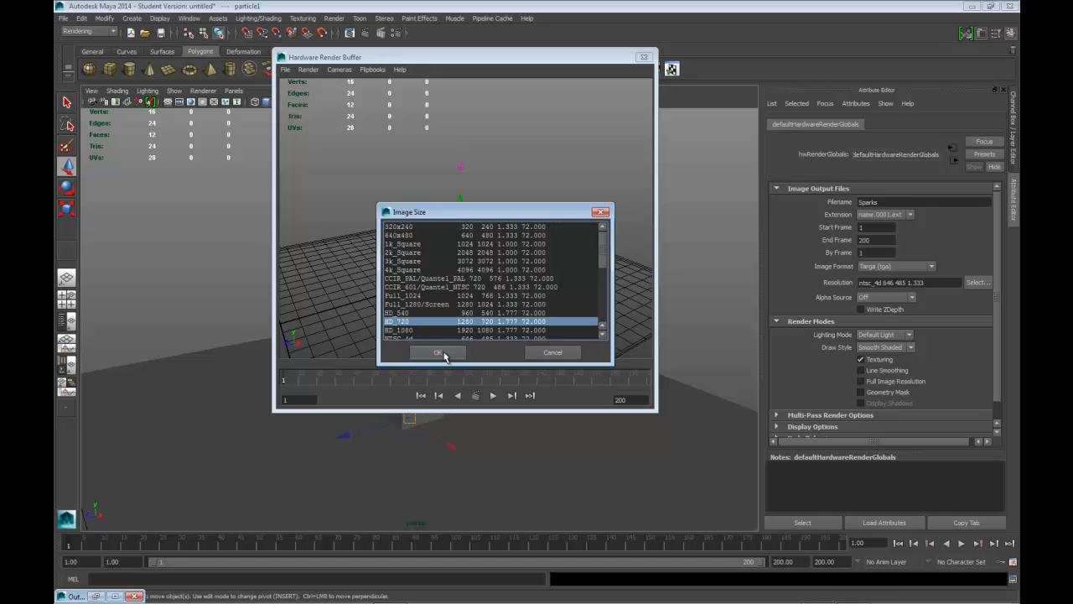
left_click(438, 352)
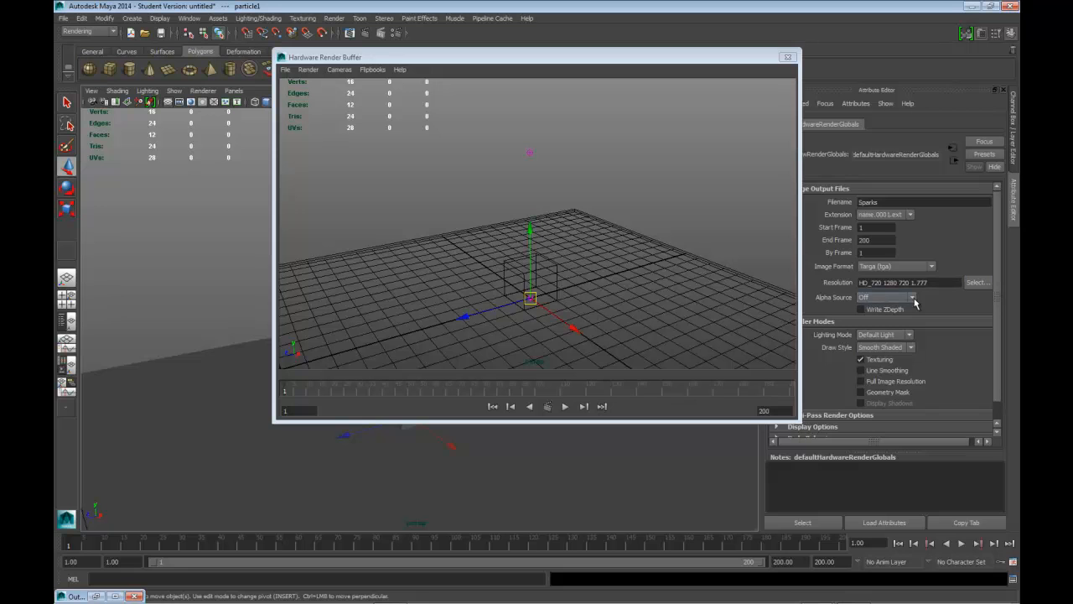
left_click(909, 296)
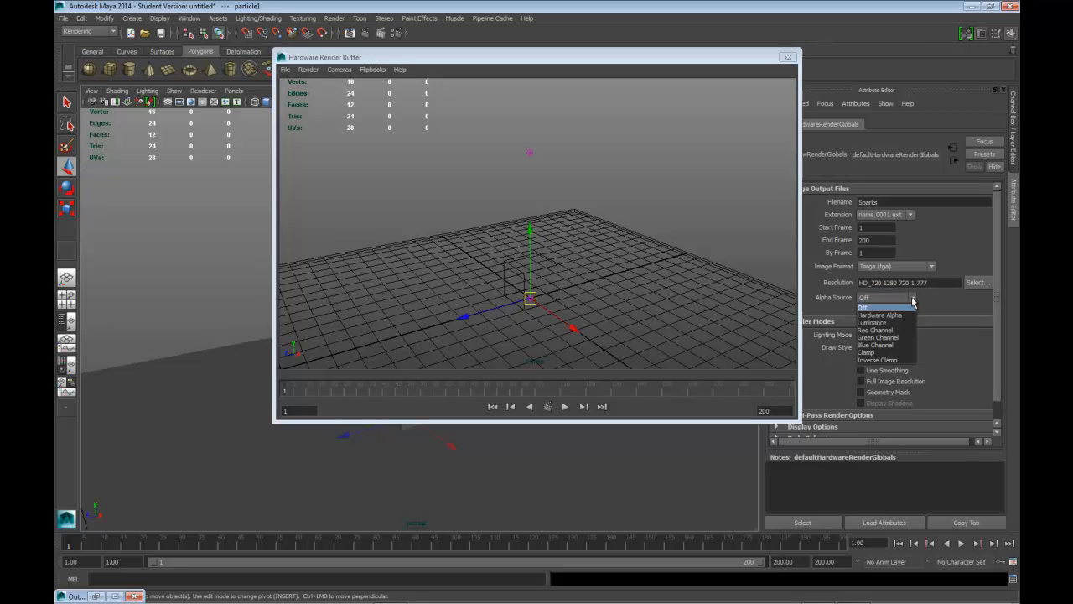
left_click(864, 305)
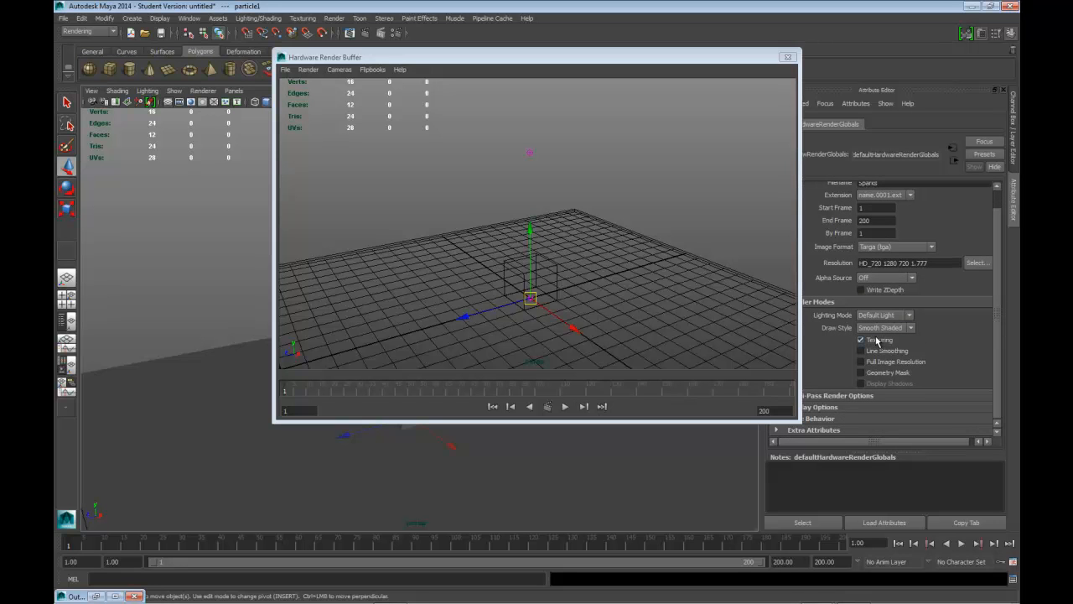
left_click(860, 339)
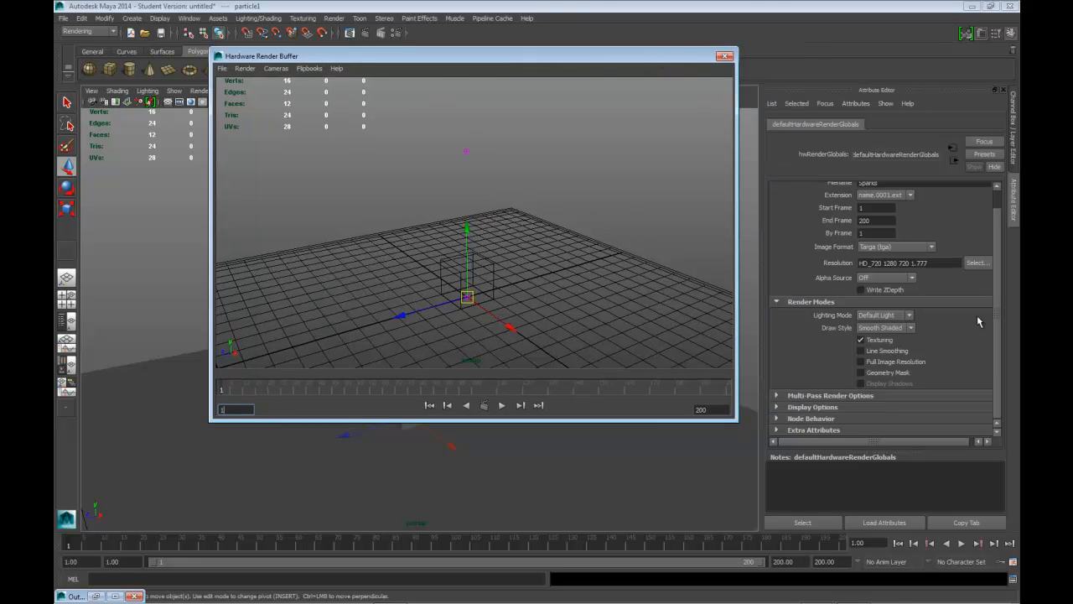
Turn on line smoothing and full image resolution under Render Modes.
left_click(860, 351)
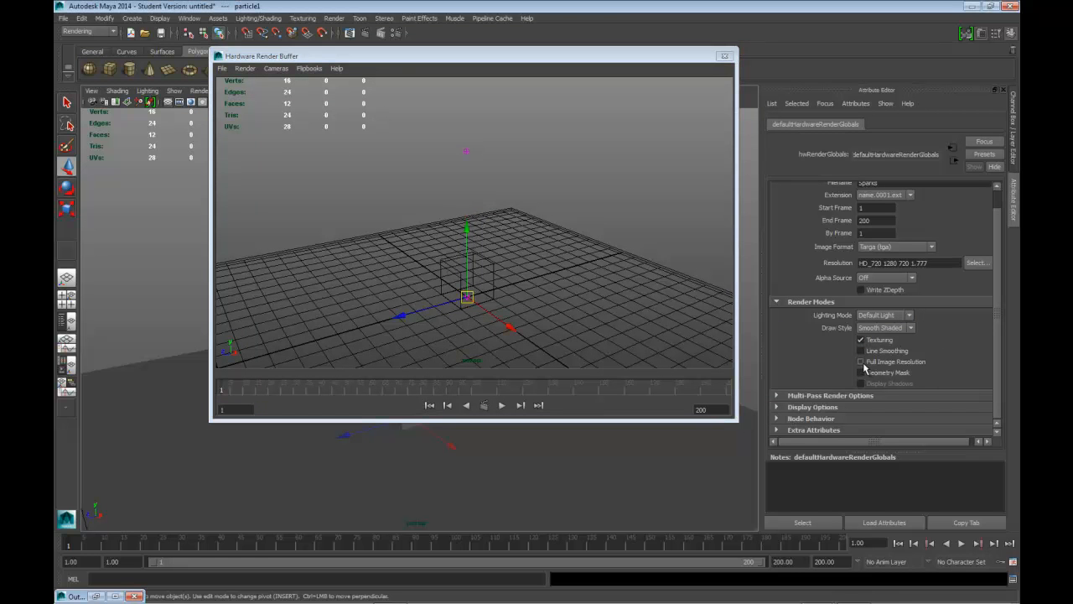
left_click(861, 362)
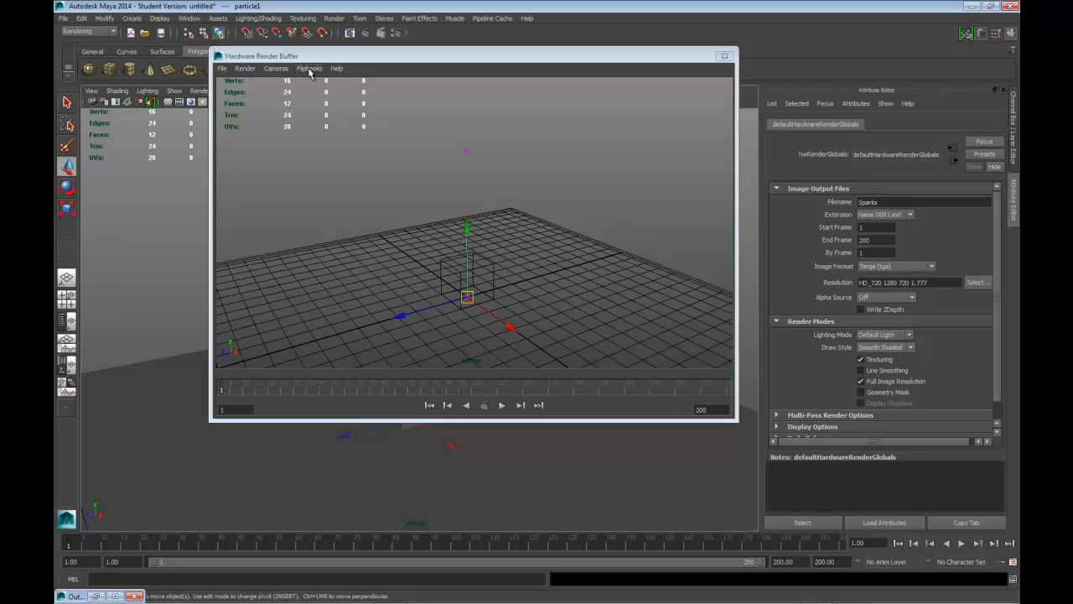
Render the full 200-frame sparks sequence from the render buffer.
left_click(275, 67)
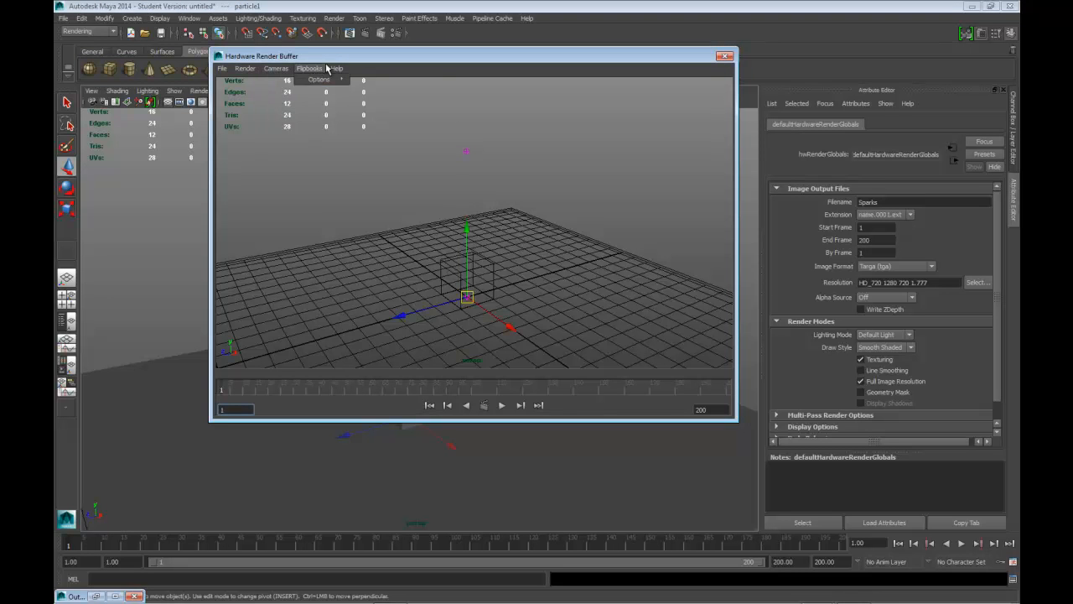
left_click(275, 67)
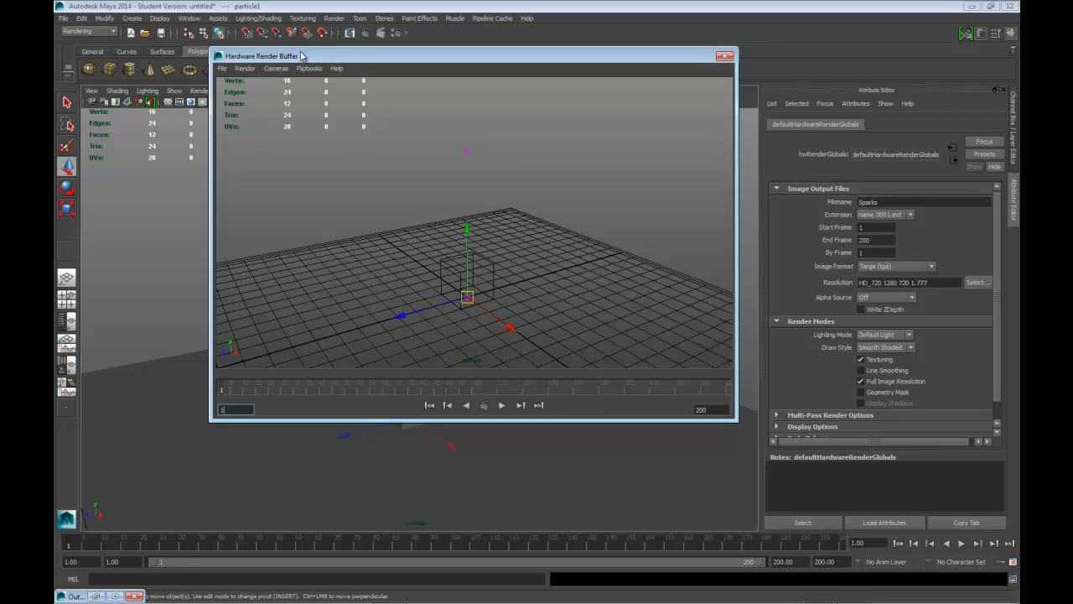
left_click(245, 67)
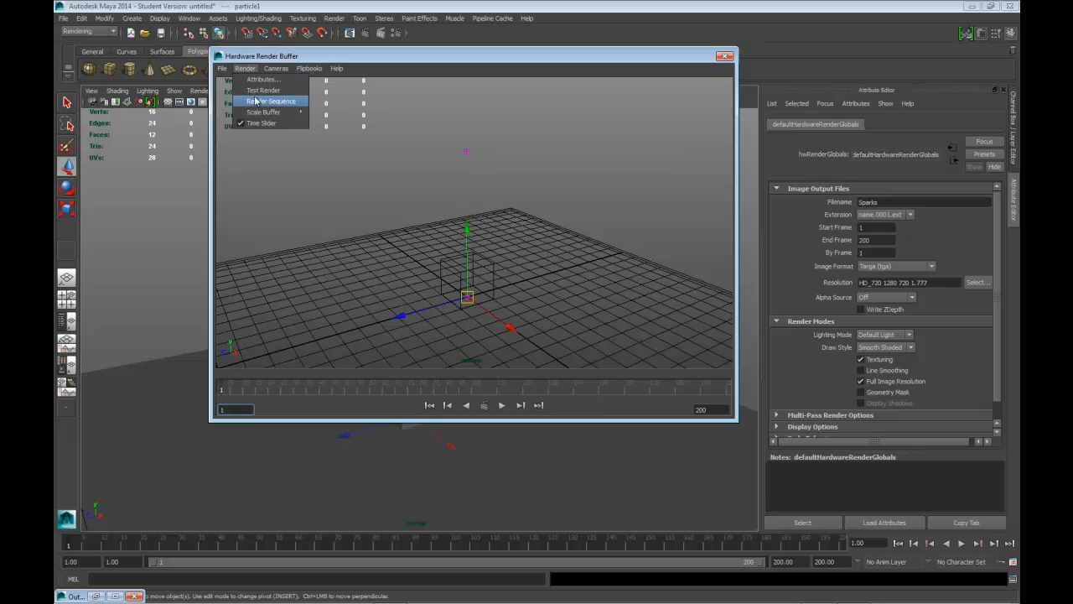
left_click(264, 91)
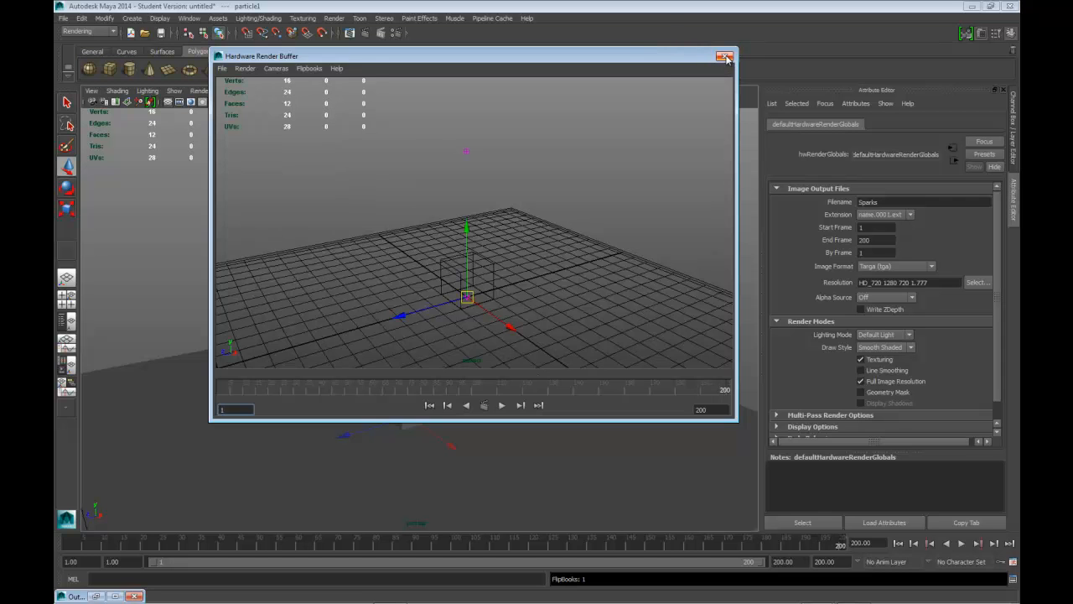
Close the render buffer and start Save Scene As.
left_click(726, 57)
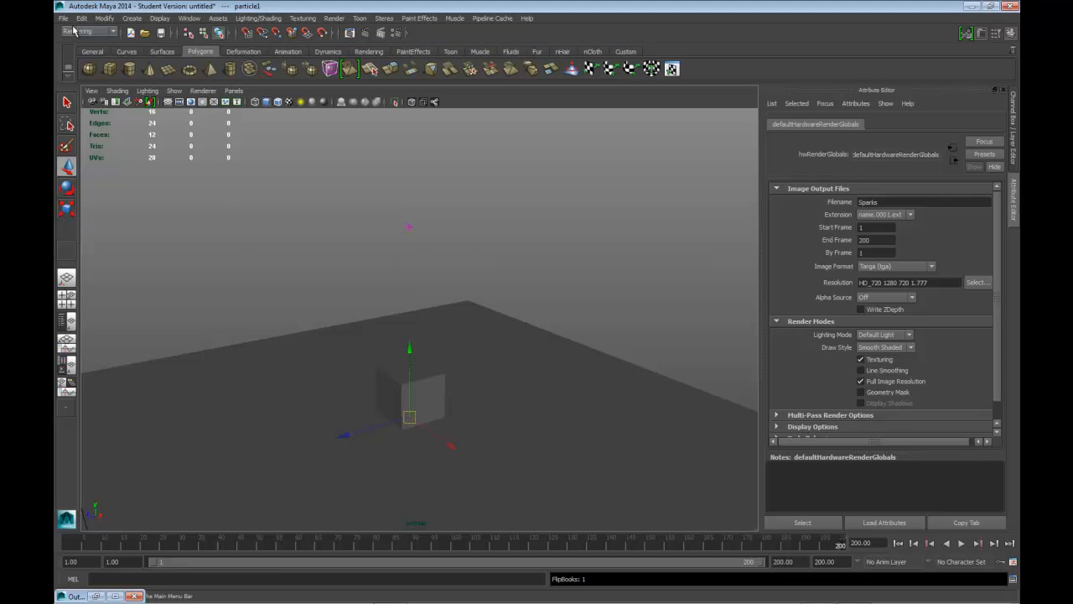
left_click(64, 19)
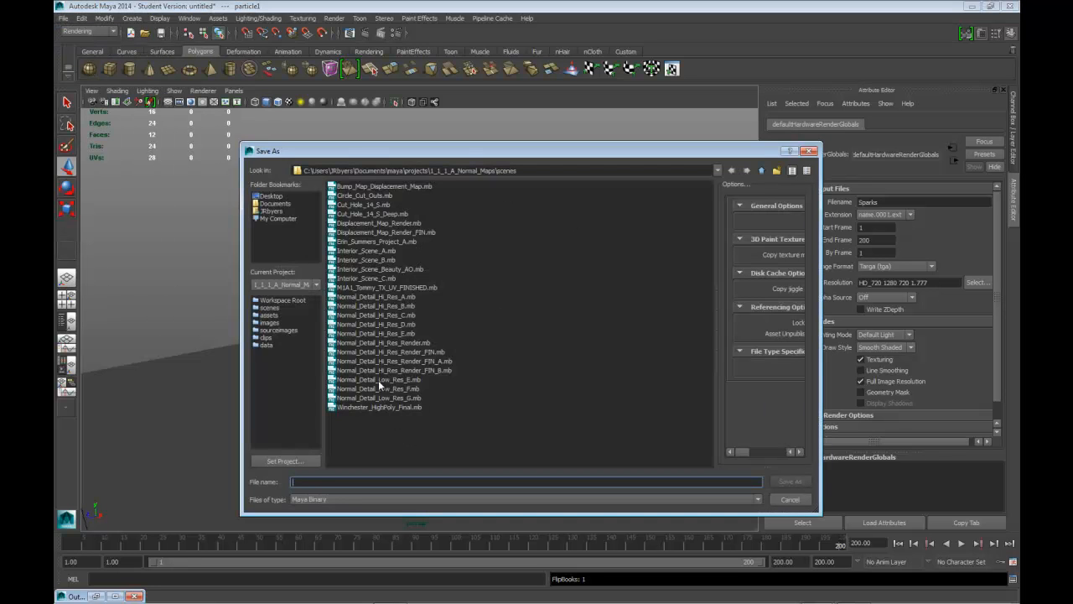
Save the scene as Interior_Scene_Sparks.mb in the project's scenes folder.
left_click(379, 268)
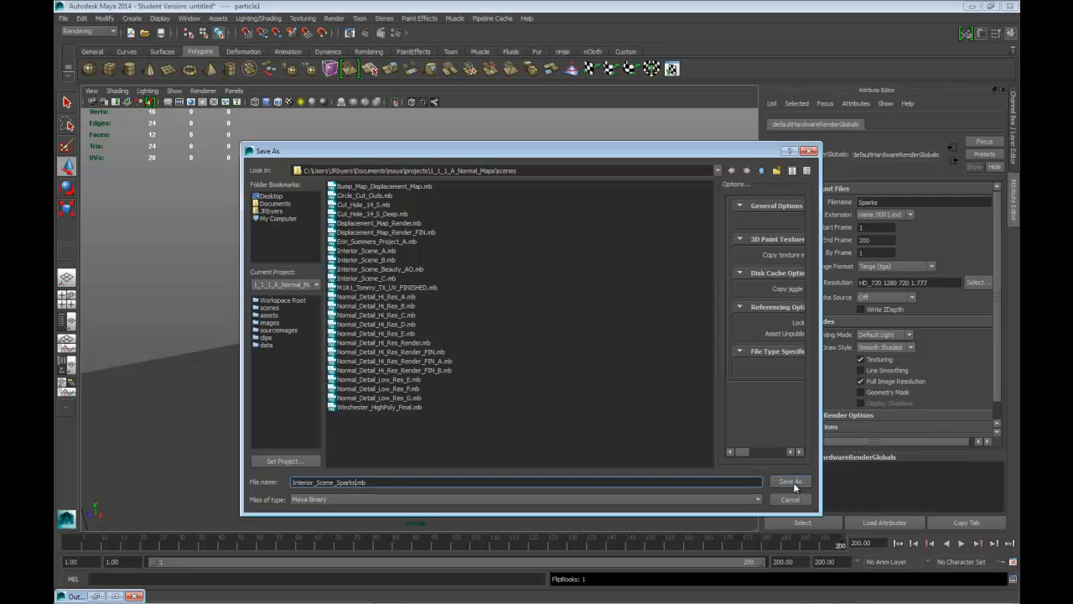
left_click(789, 481)
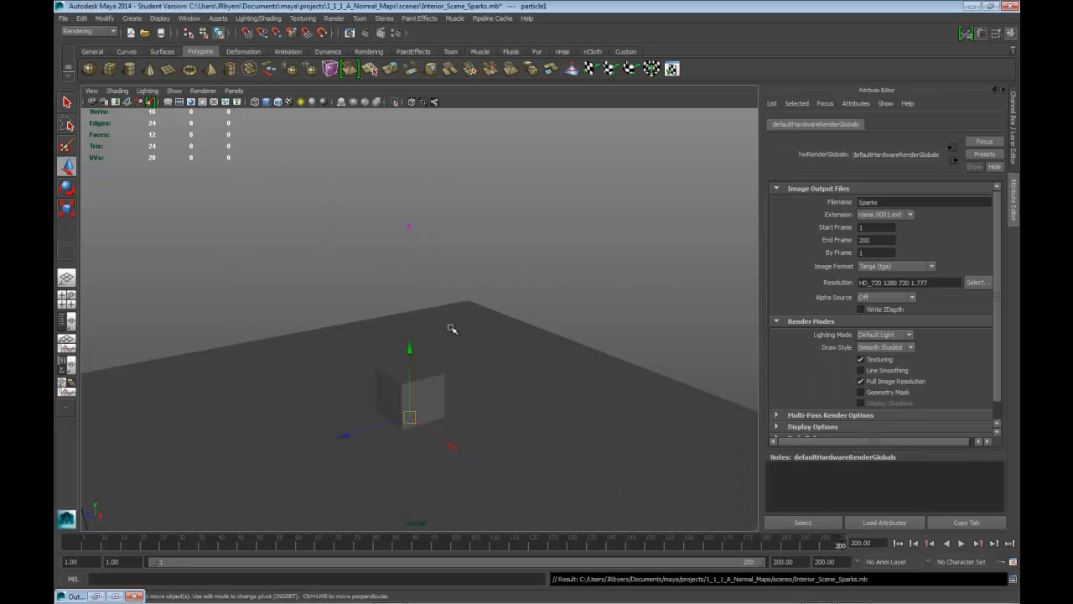
mouse_move(367, 239)
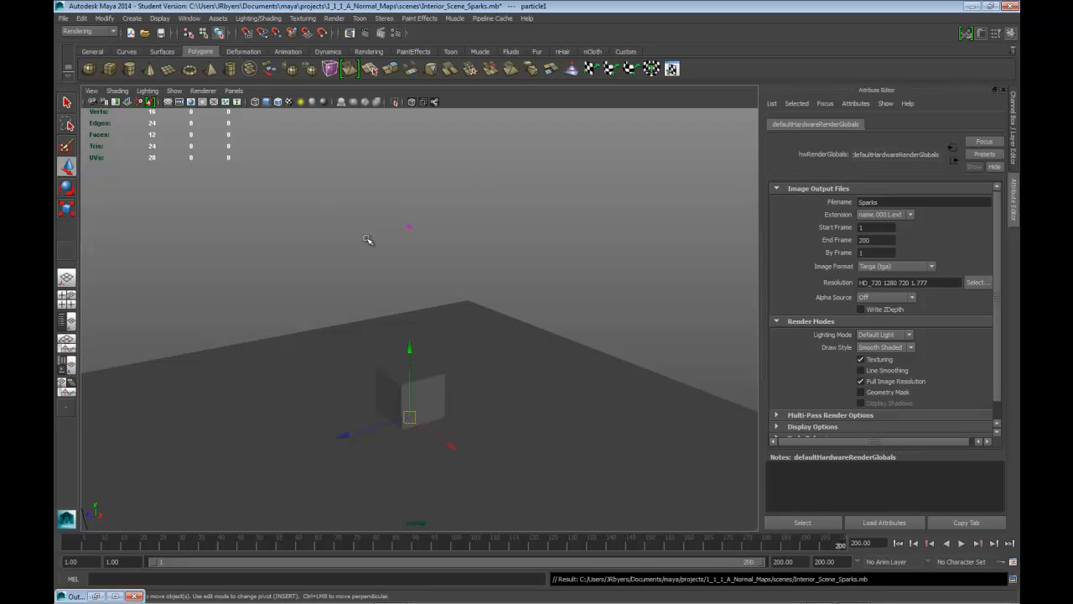
mouse_move(442, 225)
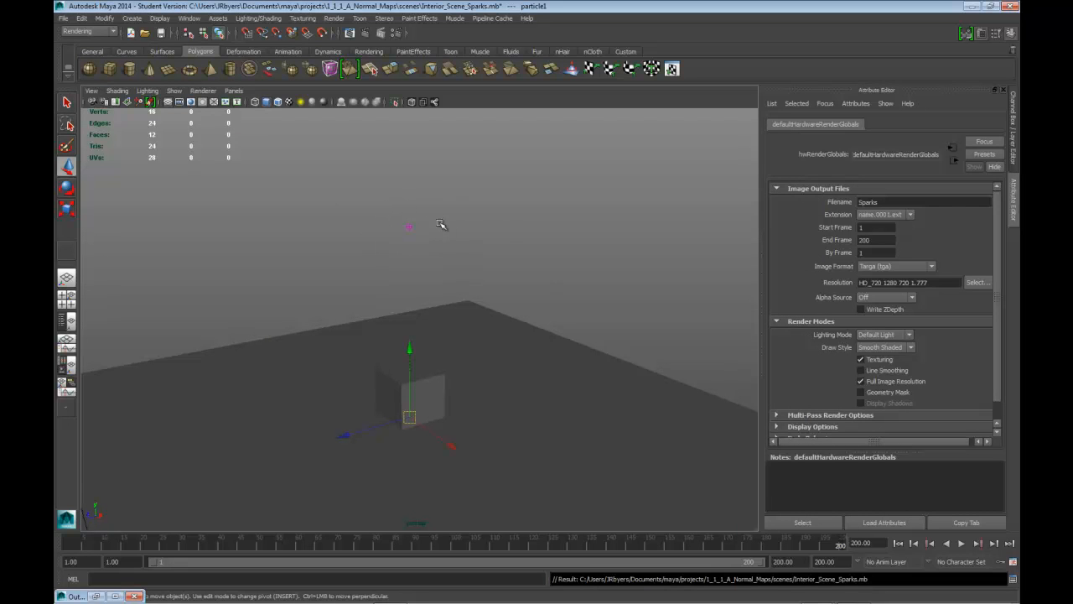
mouse_move(436, 221)
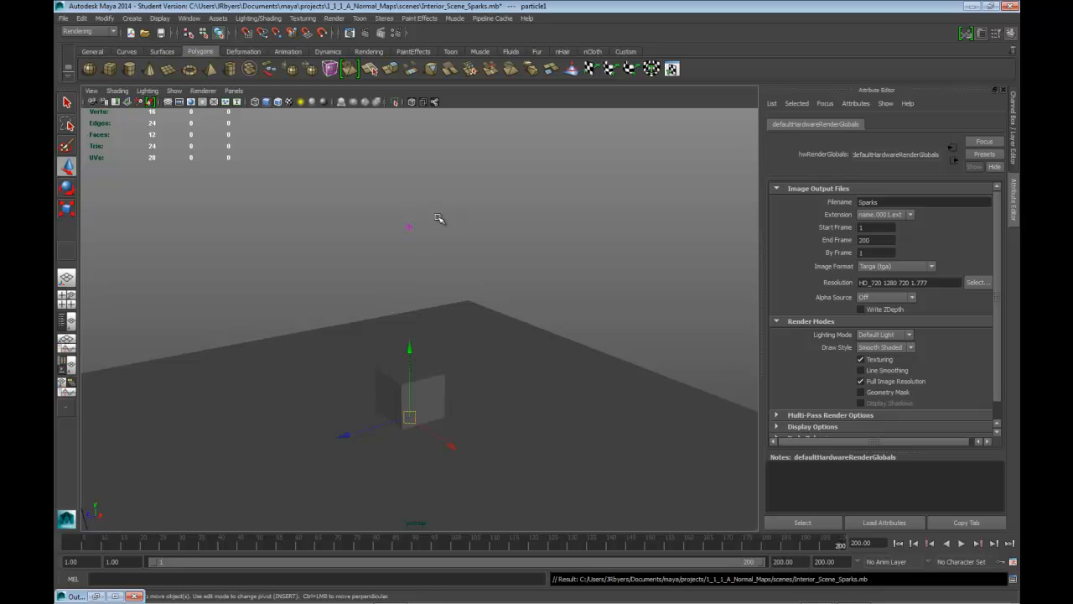